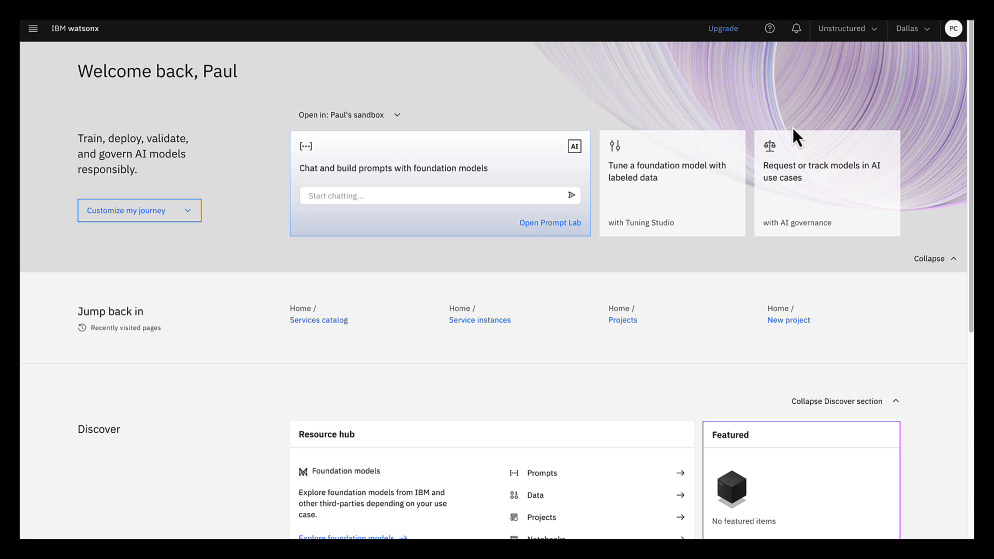
mouse_move(117, 125)
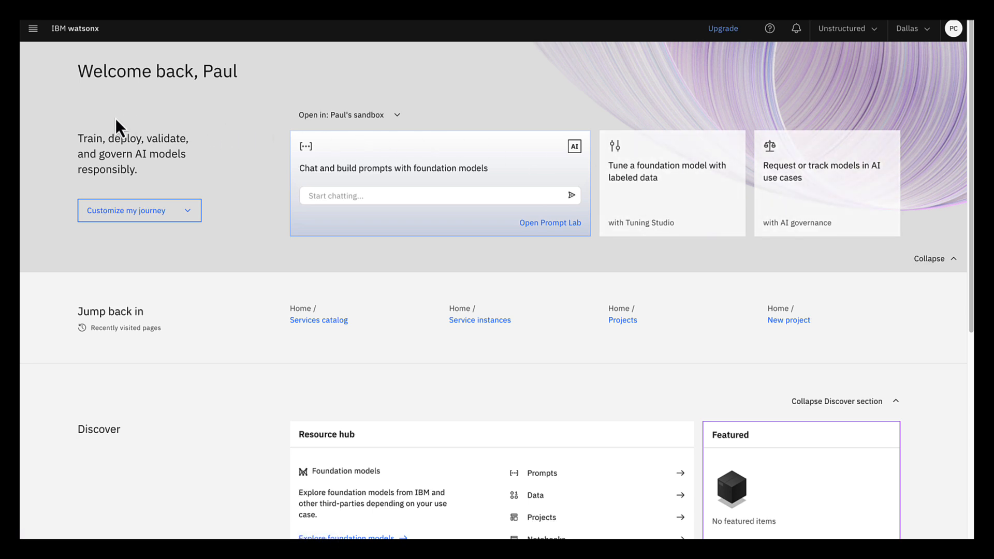
mouse_move(45, 60)
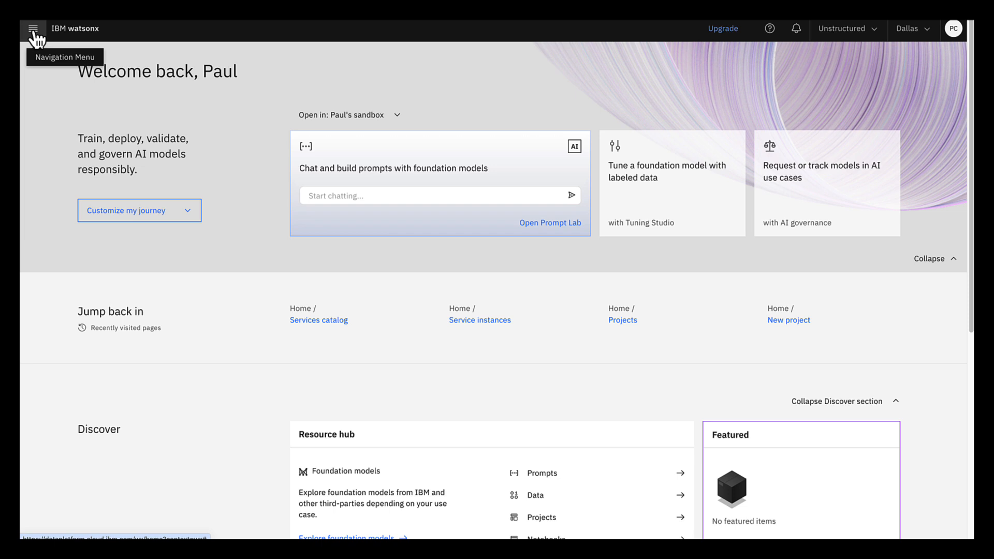
Step: Browse the services catalog from the watsonx navigation menu
left_click(33, 29)
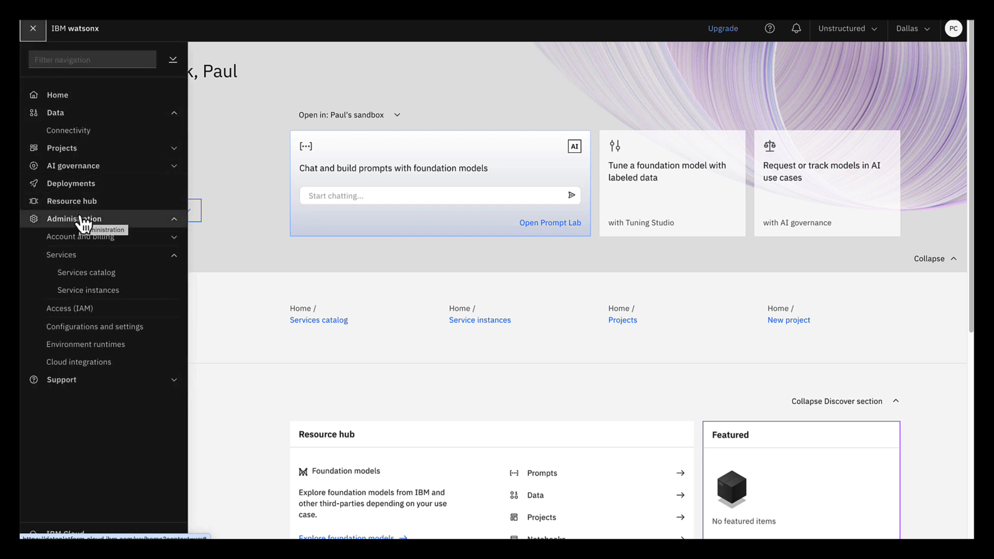
mouse_move(92, 258)
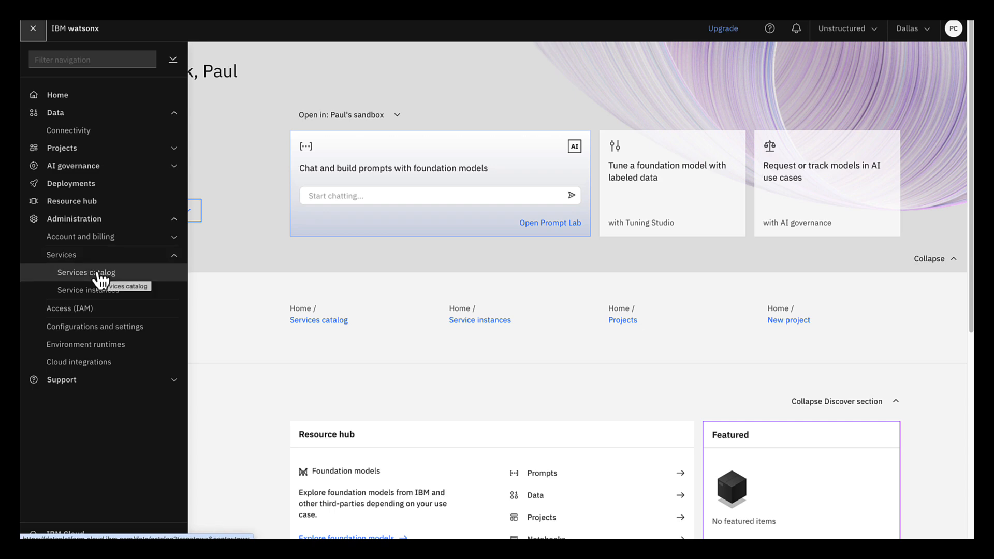
left_click(86, 272)
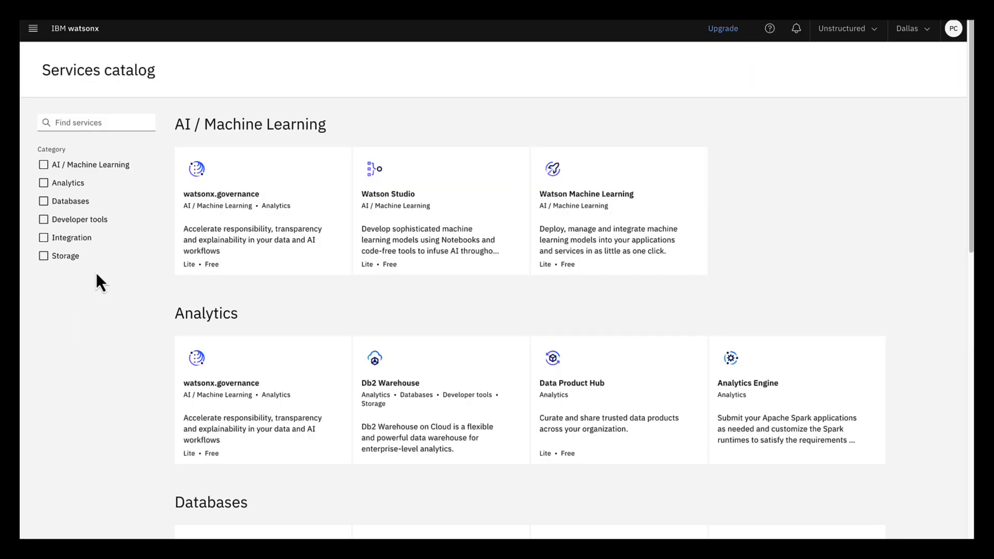
scroll("down", 3)
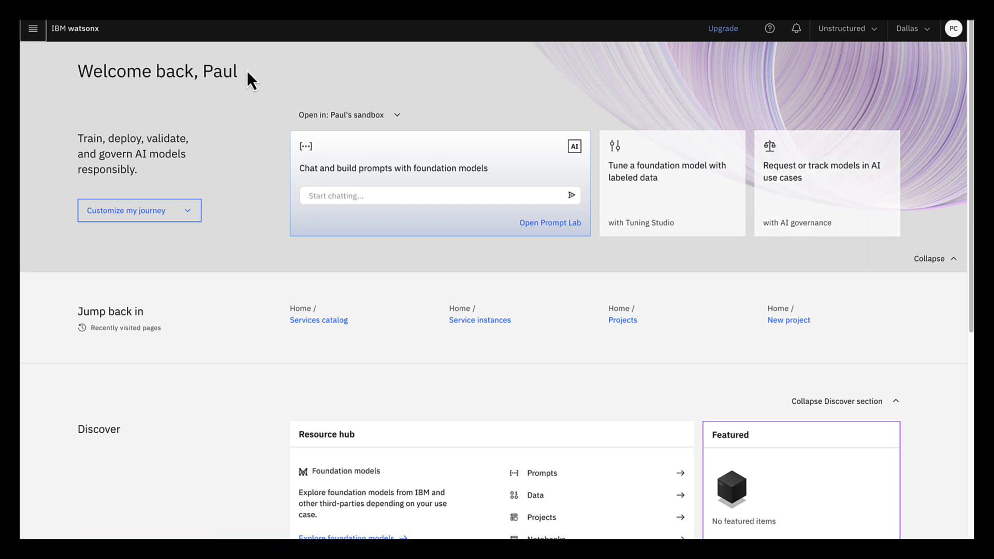
mouse_move(33, 29)
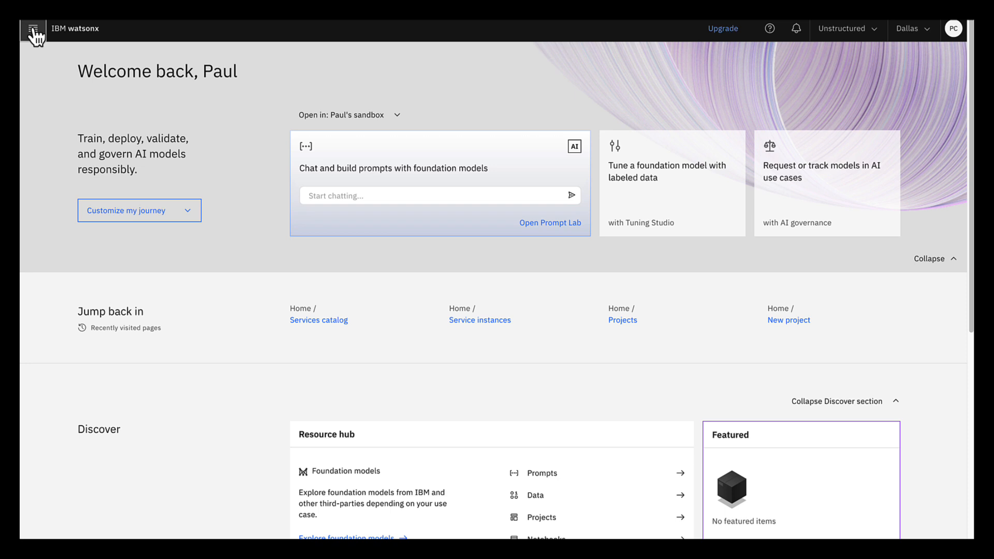
Step: Open the watsonx.data-wzo instance from Service instances and launch its web console
left_click(33, 29)
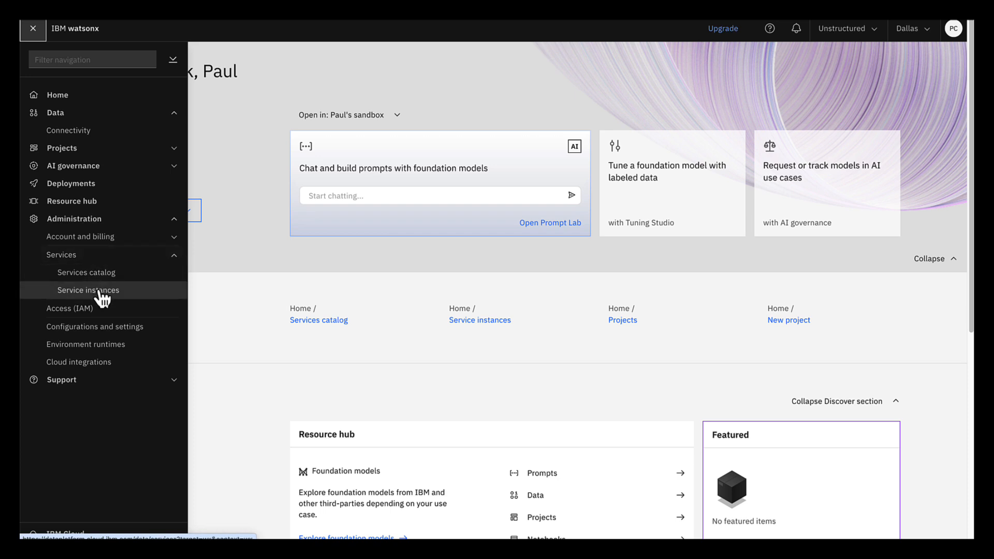
left_click(88, 290)
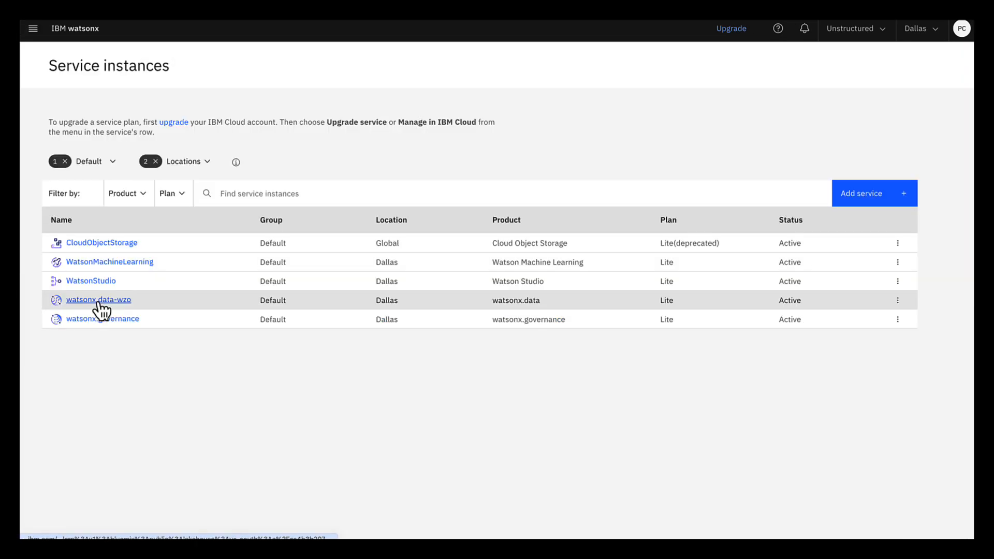
left_click(98, 299)
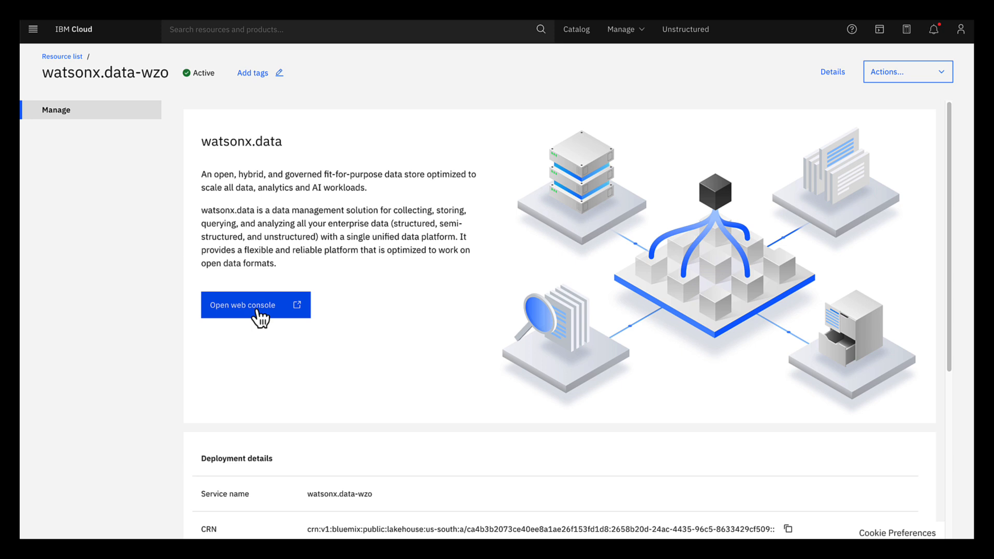
left_click(255, 305)
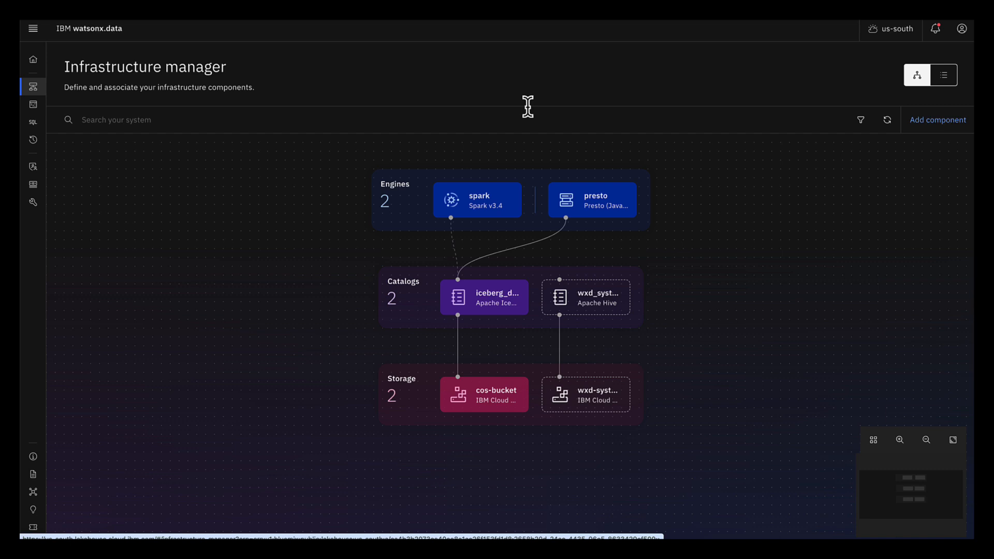
mouse_move(938, 120)
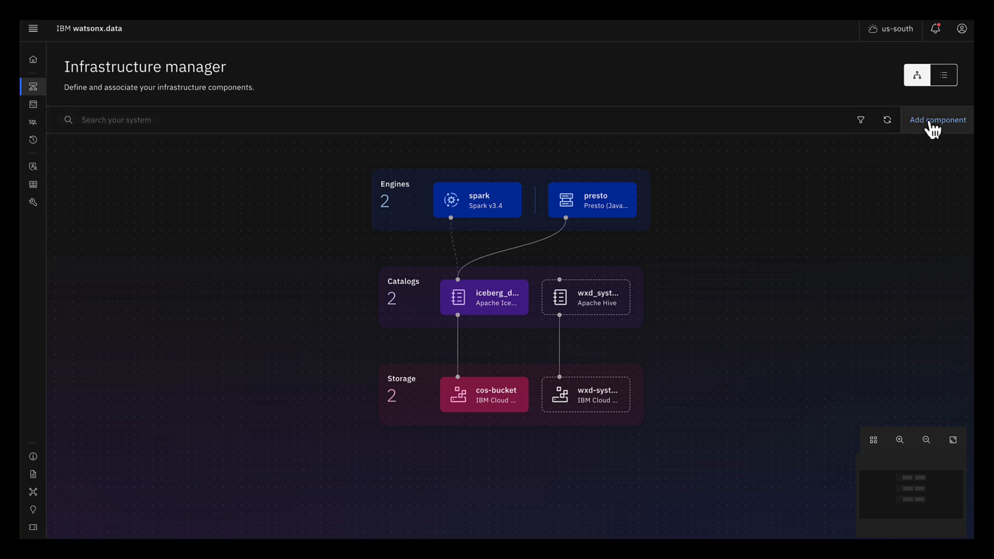
Step: Start adding an IBM Cloud Object Storage component, then cancel it
left_click(939, 120)
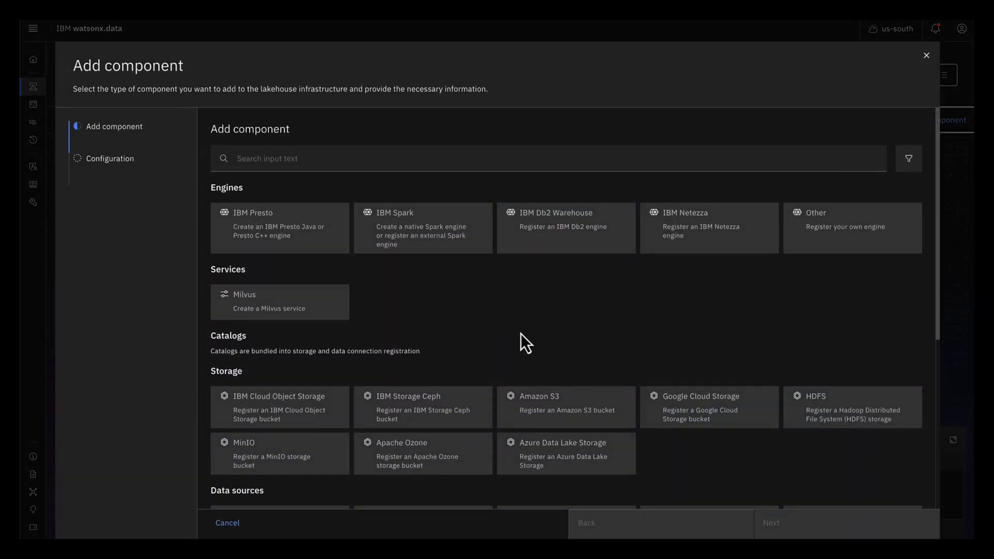
left_click(279, 407)
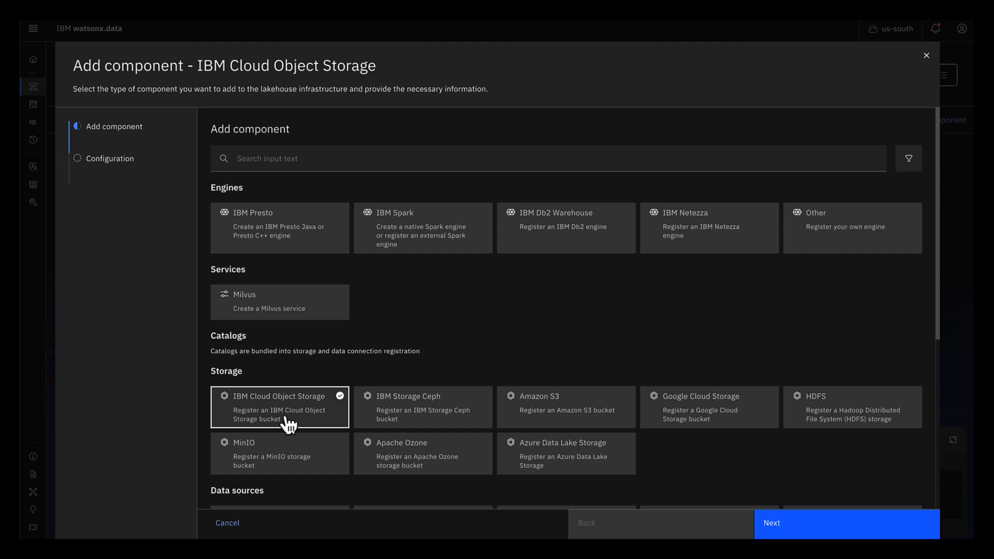
left_click(227, 523)
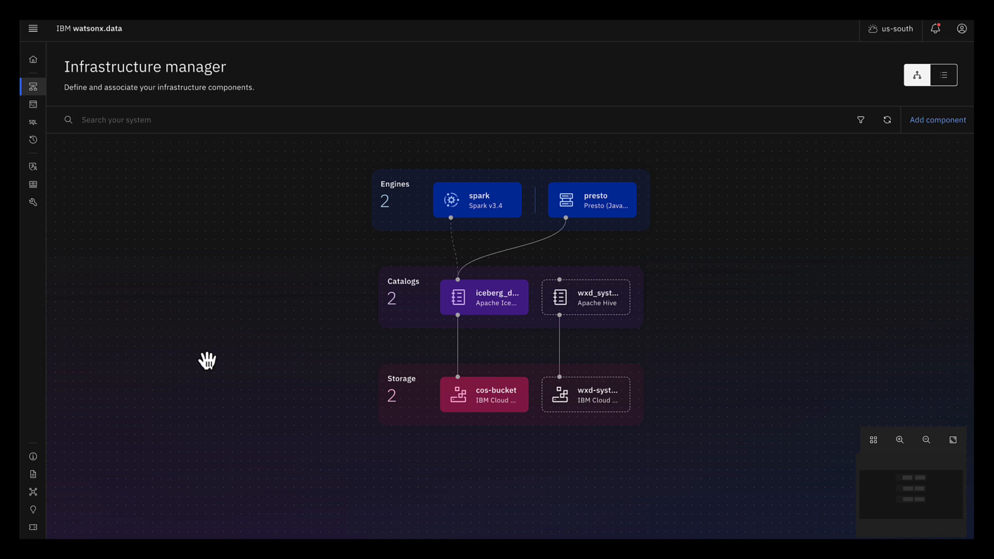
mouse_move(941, 148)
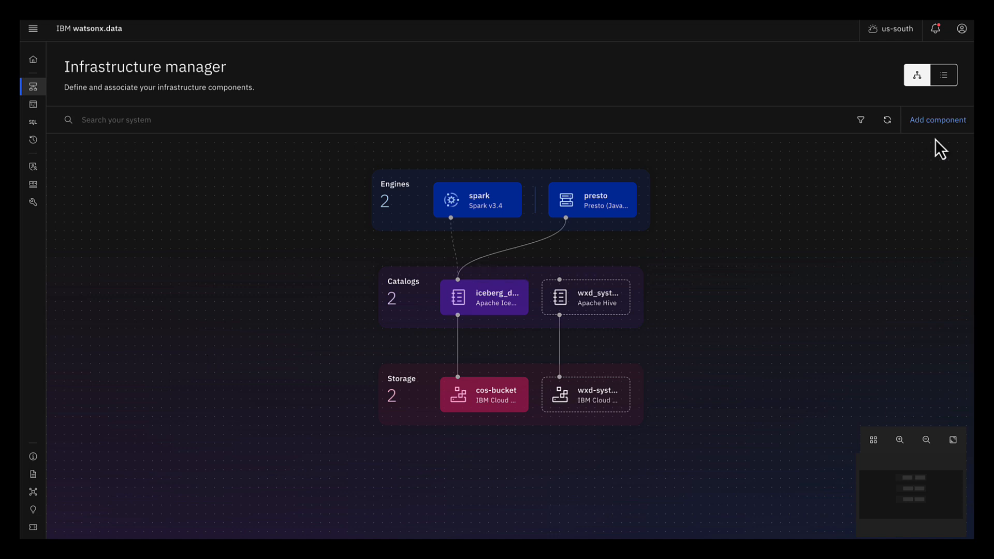
Step: Add a Starter Milvus service storing data in cos-bucket under path 'my-path' and create it
left_click(938, 119)
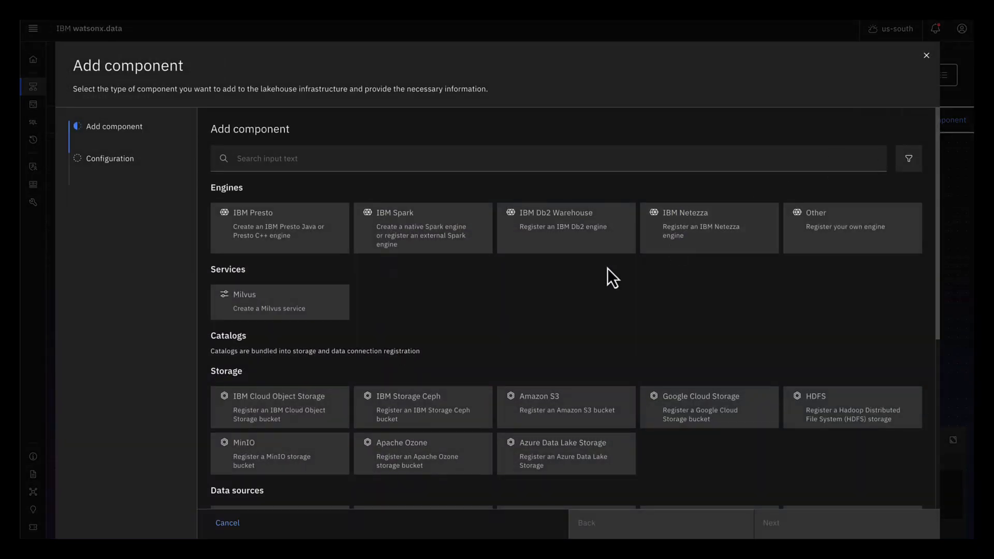
left_click(279, 302)
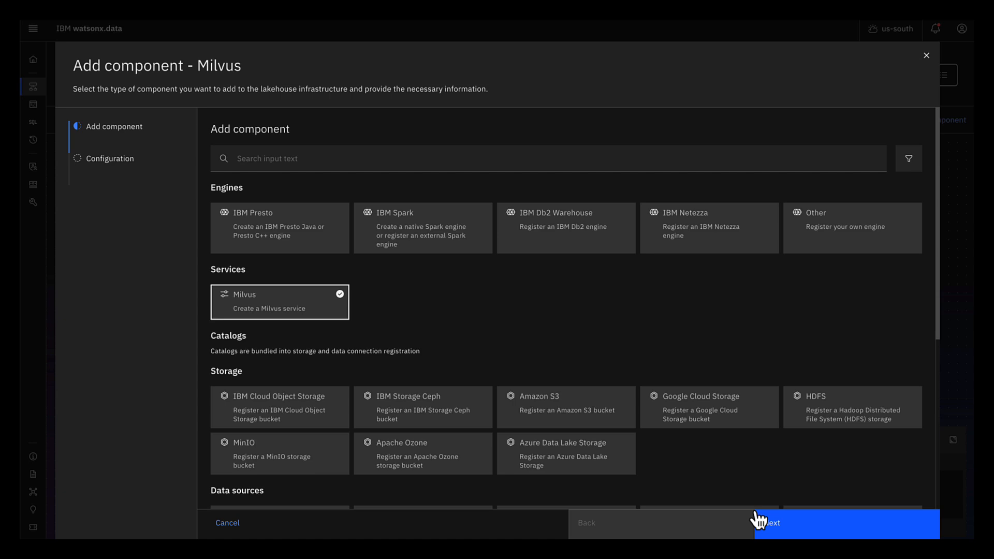
left_click(767, 523)
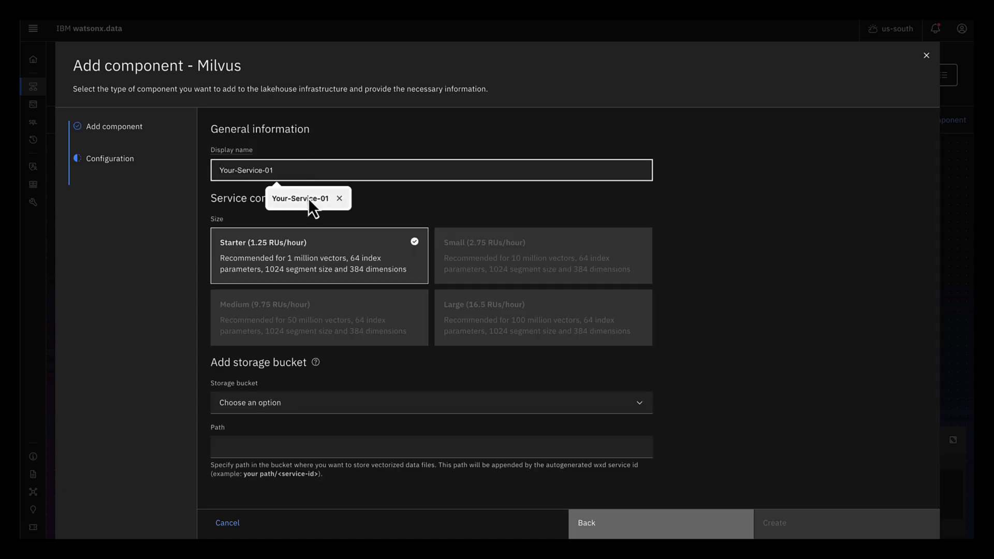
left_click(431, 403)
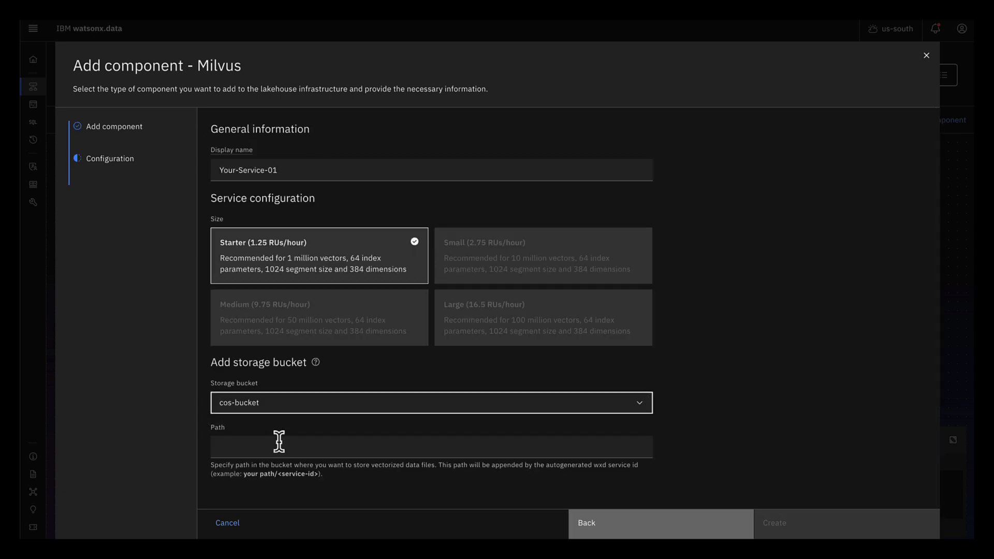
type("my-path")
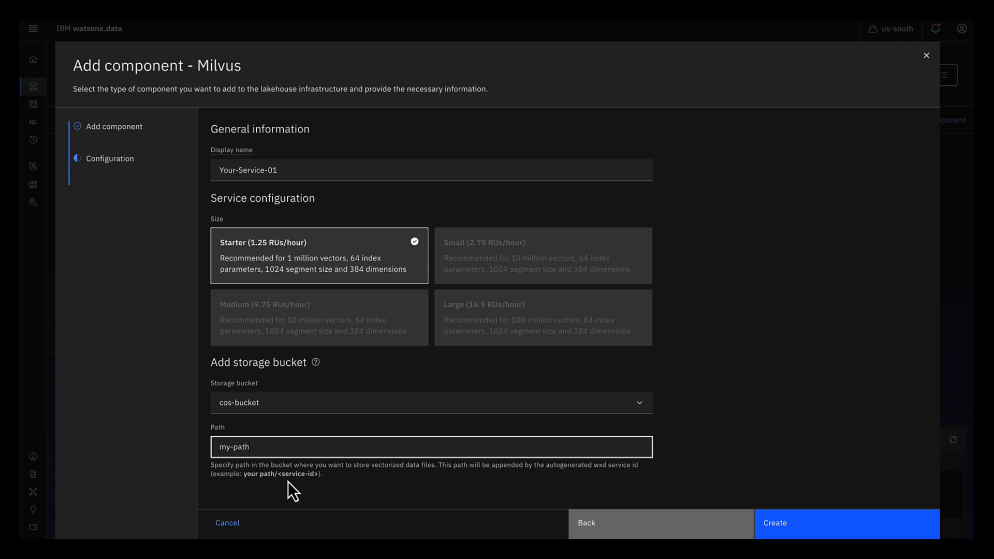
left_click(846, 523)
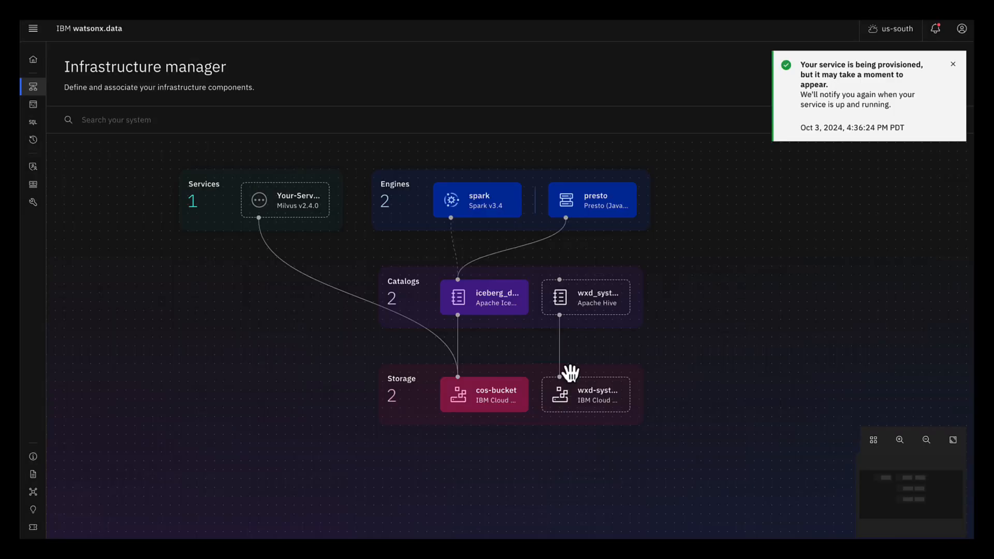
Step: View Your-Service-01's external connect details and copy the GRPC host and port
left_click(953, 64)
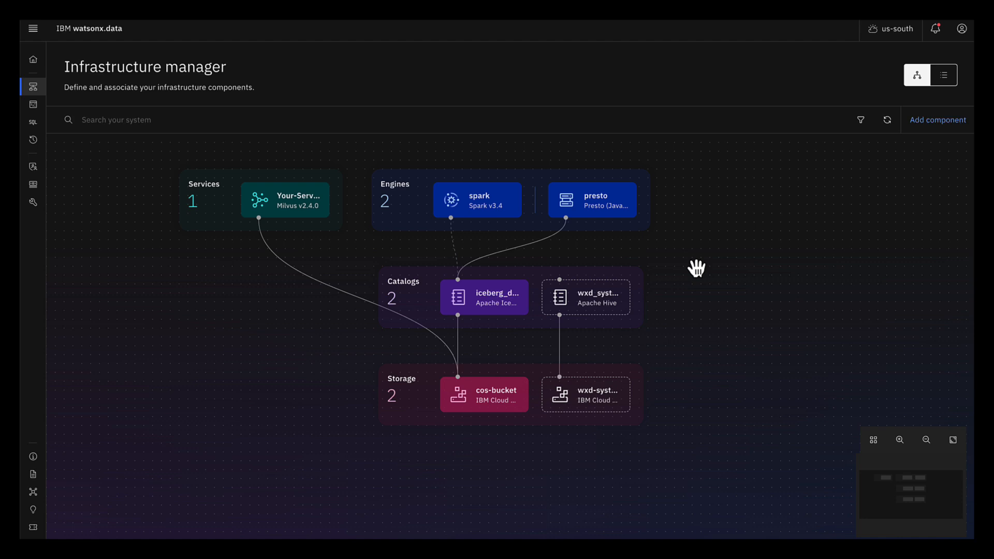
mouse_move(263, 318)
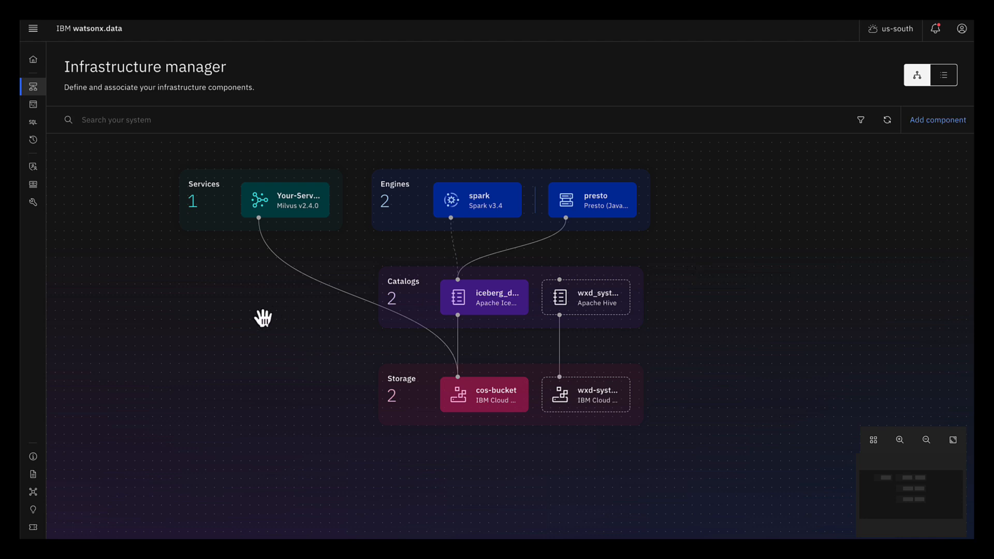
left_click(286, 199)
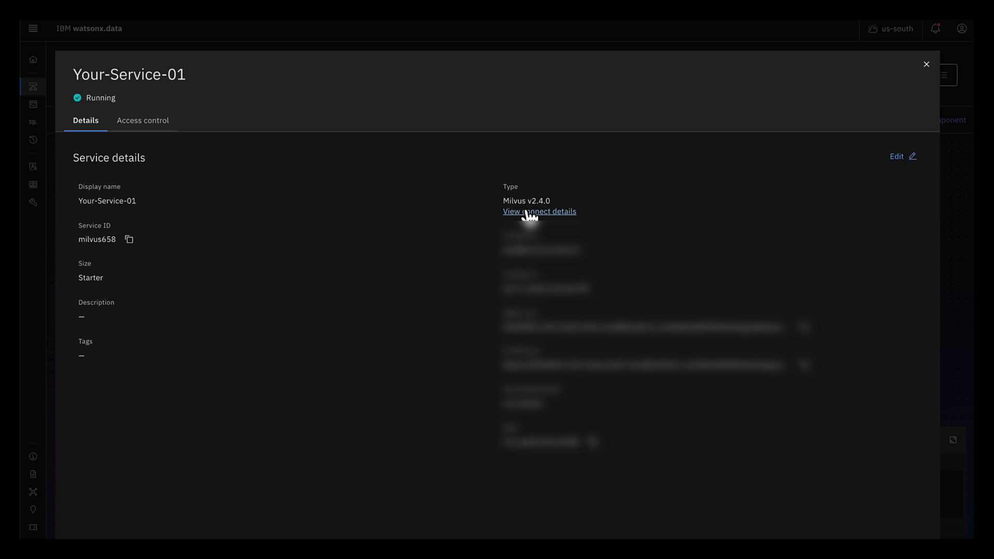
left_click(539, 211)
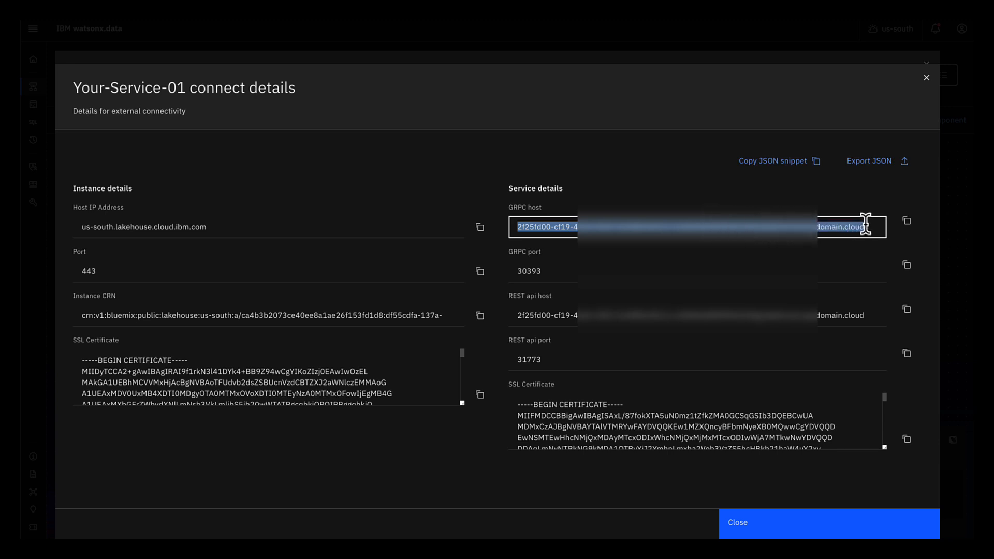
mouse_move(516, 271)
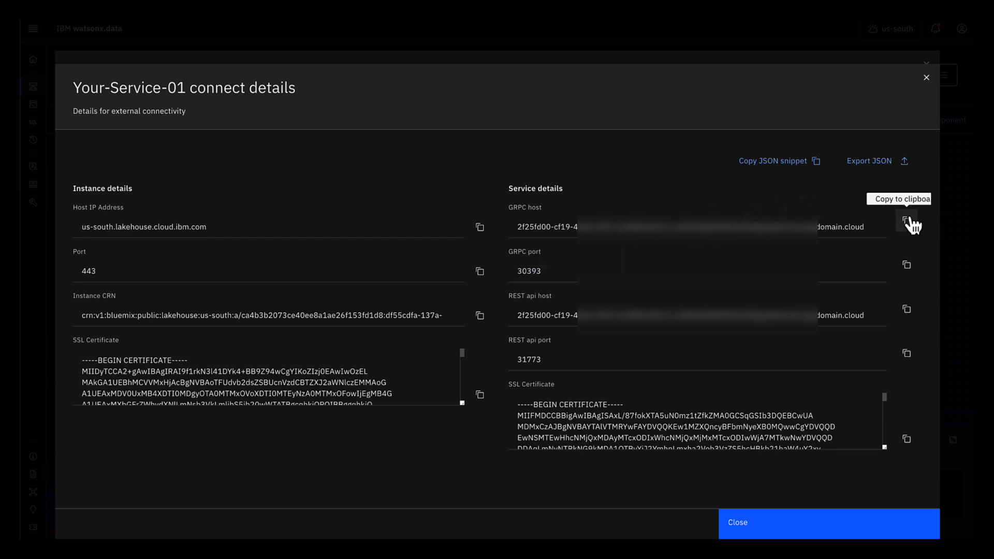
mouse_move(907, 266)
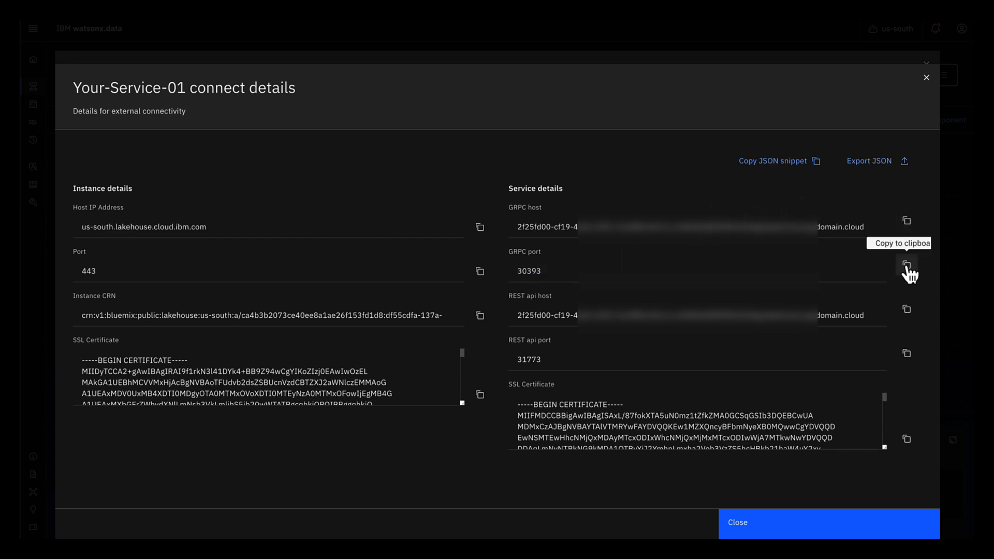
left_click(736, 522)
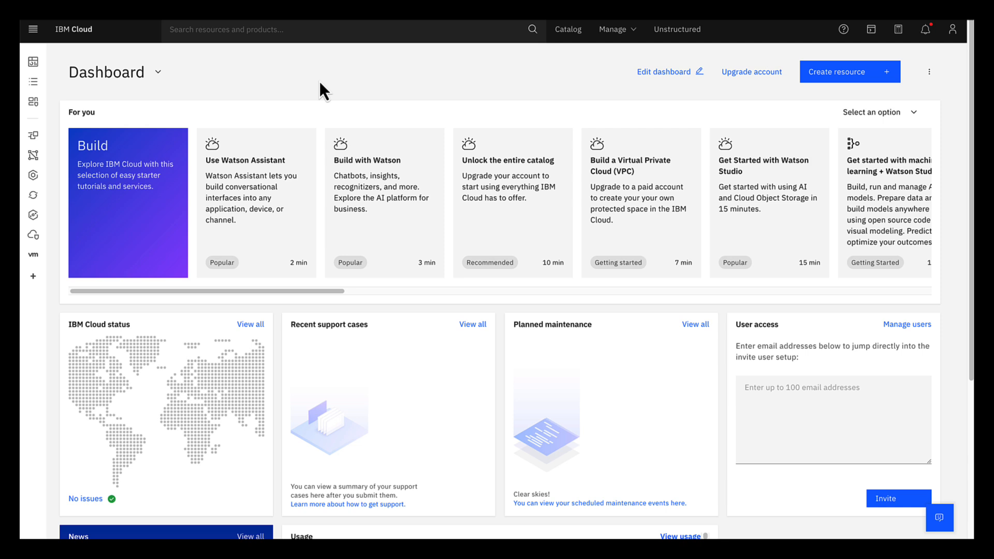
Step: Go to the API keys list under Manage > Access (IAM)
left_click(614, 29)
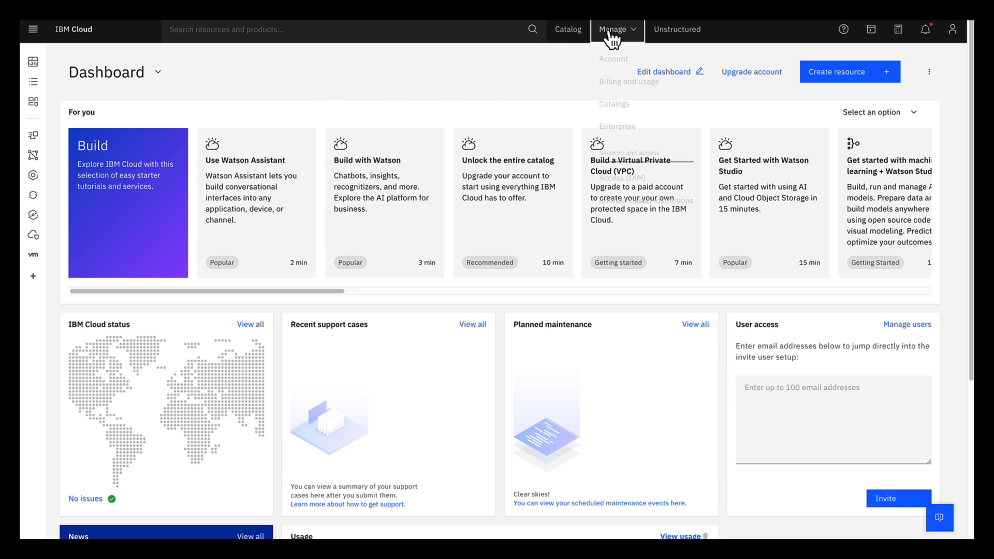
left_click(614, 29)
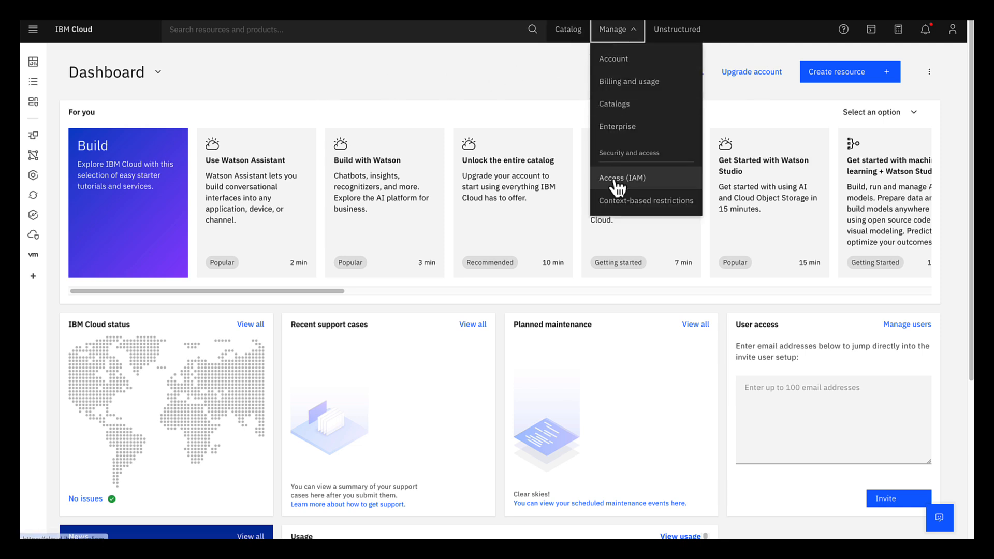
left_click(622, 177)
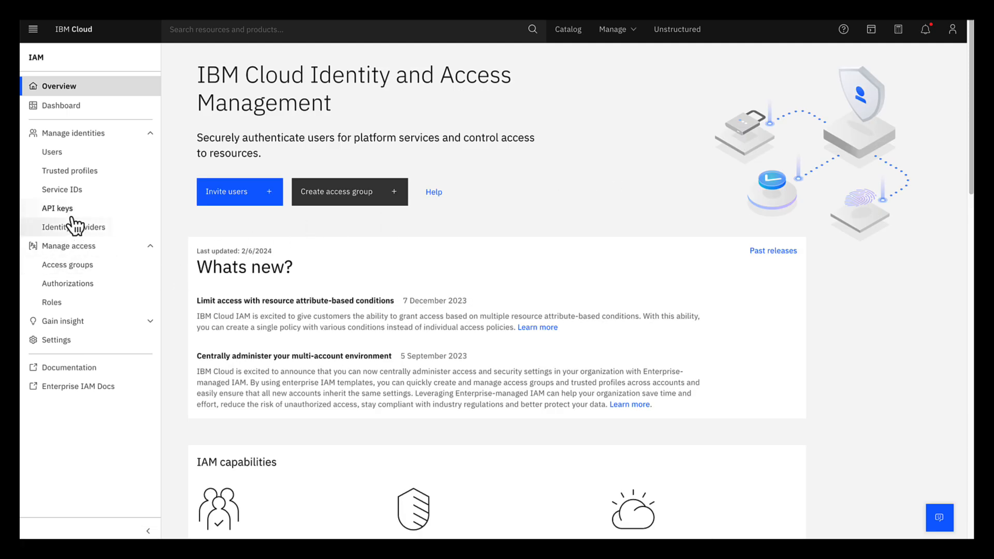
left_click(57, 208)
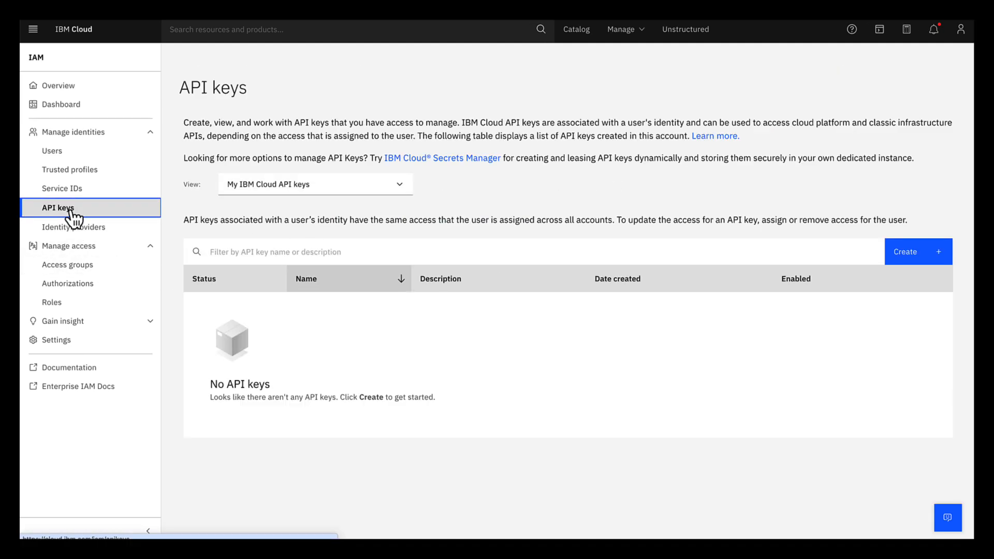
Step: Create a new API key allowed to start CLI sessions and copy its value
left_click(918, 252)
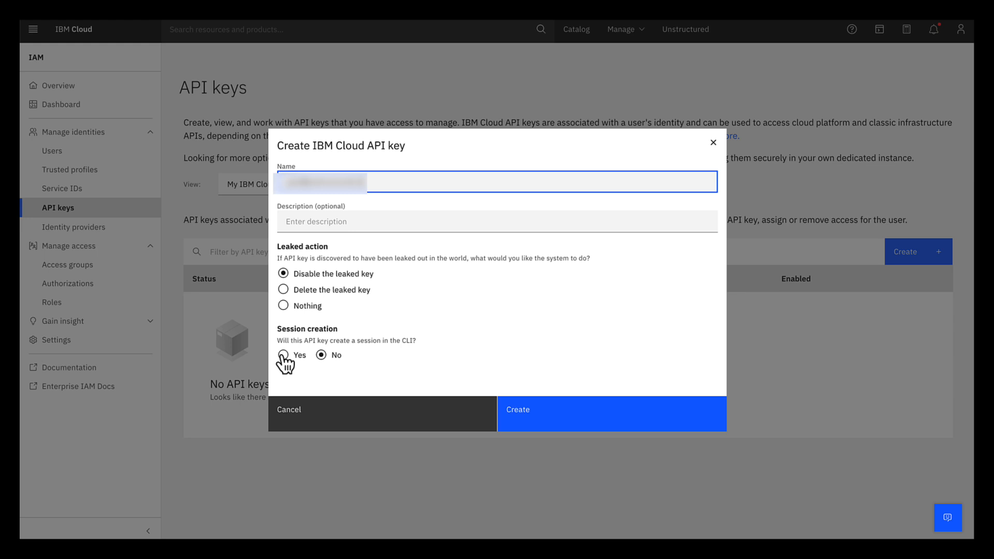
left_click(284, 354)
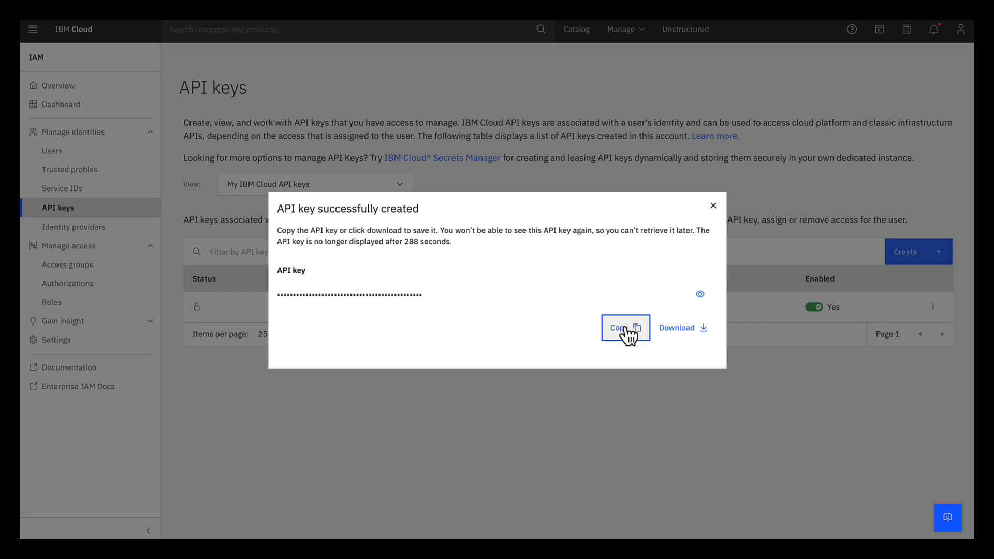
left_click(624, 328)
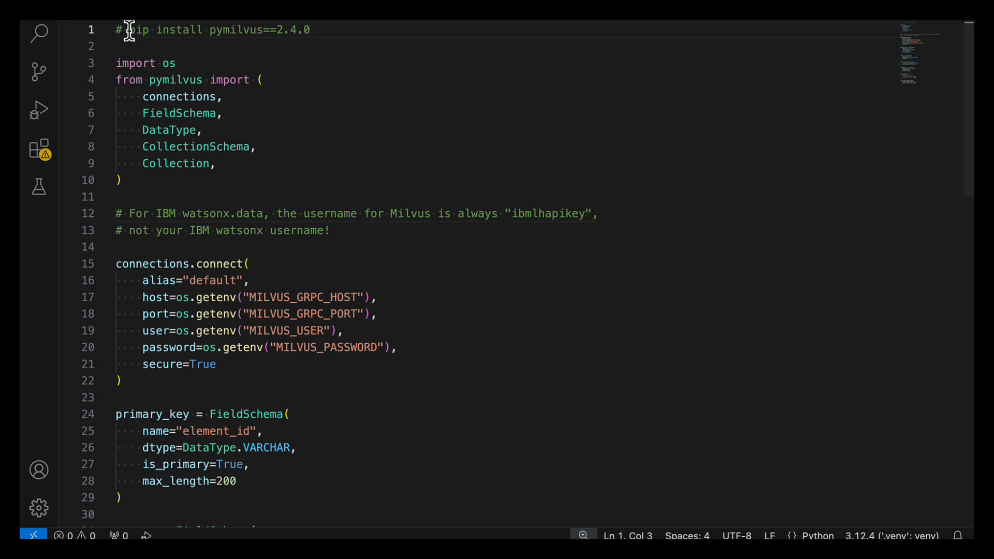
Step: Select the pymilvus version 2.4.0 in the script's pip install comment
left_click_drag(131, 29, 260, 29)
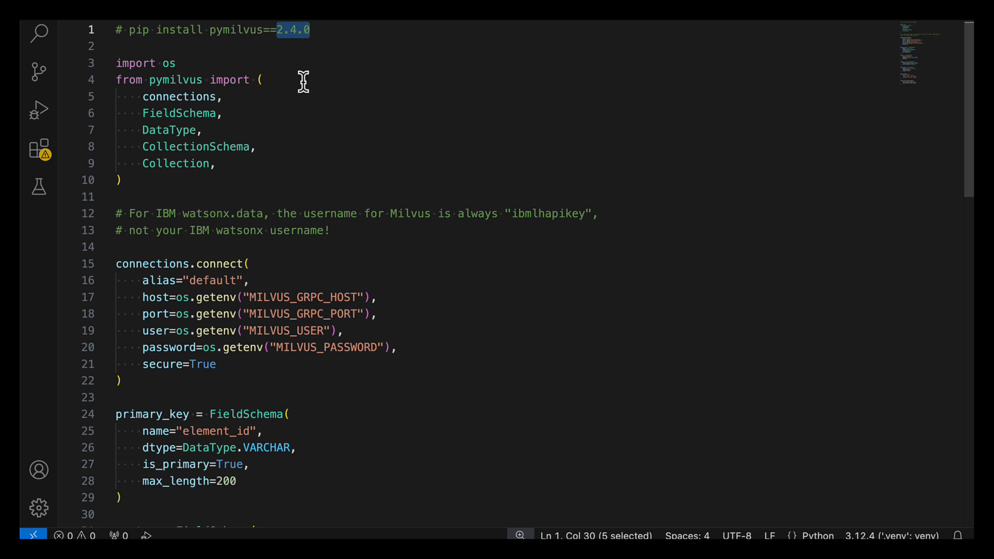
mouse_move(173, 191)
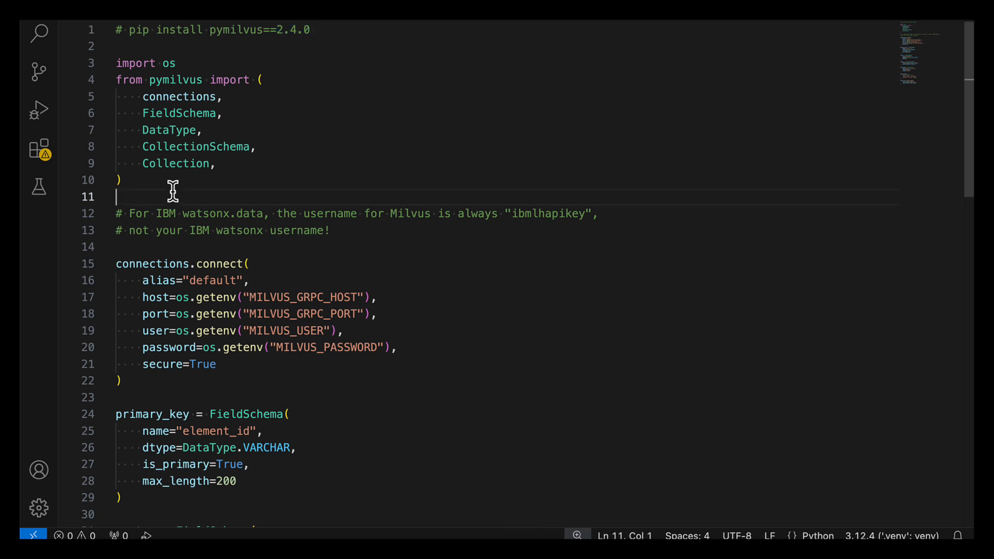
mouse_move(171, 235)
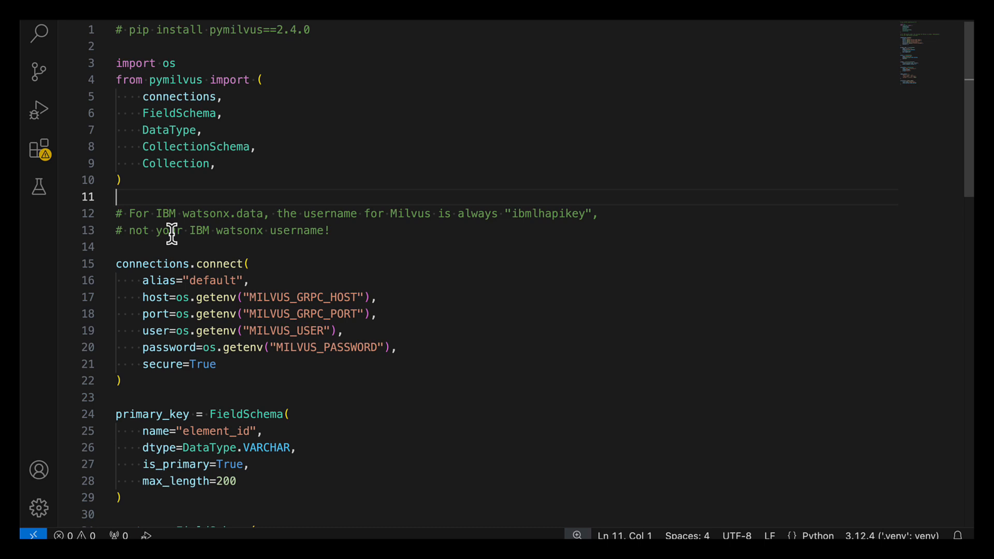
mouse_move(180, 236)
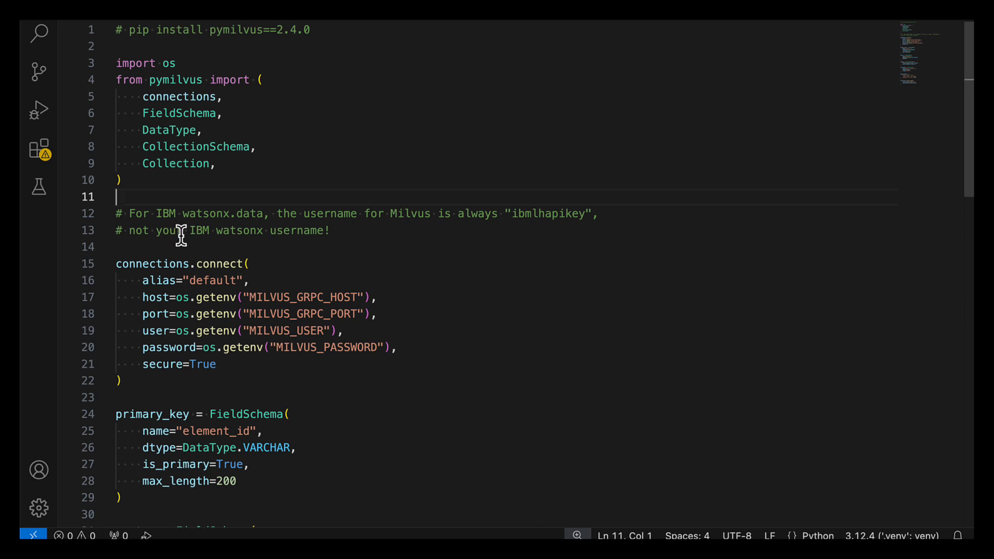
mouse_move(152, 331)
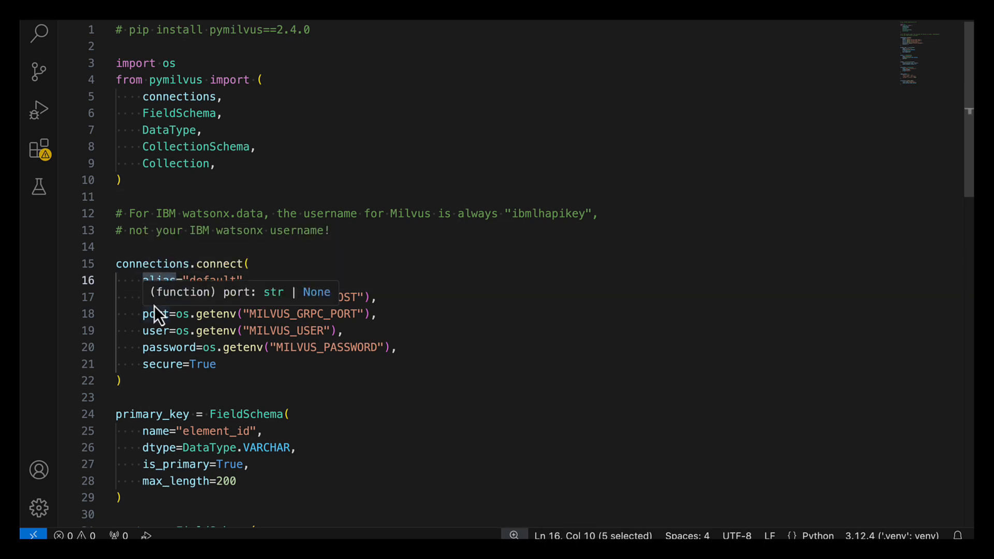
mouse_move(138, 298)
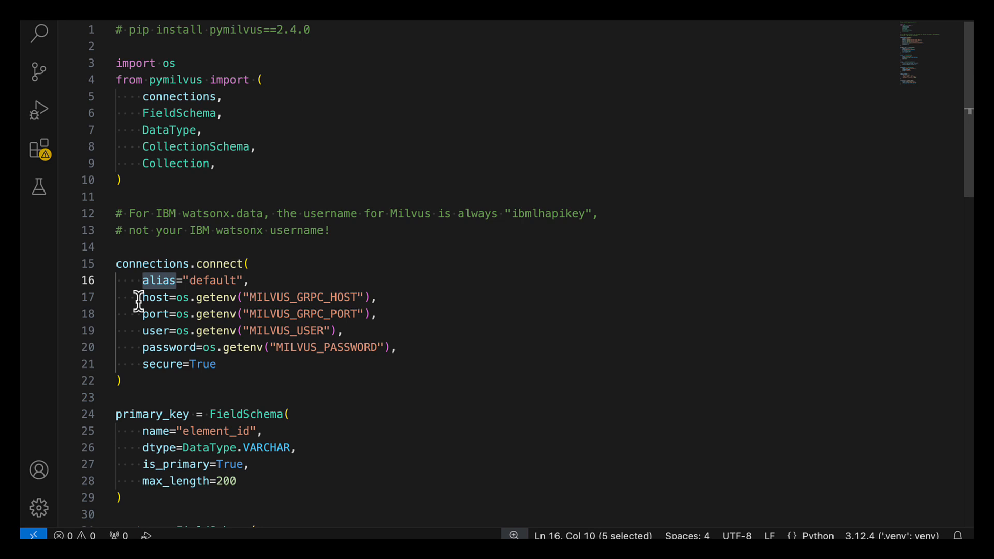
double_click(159, 297)
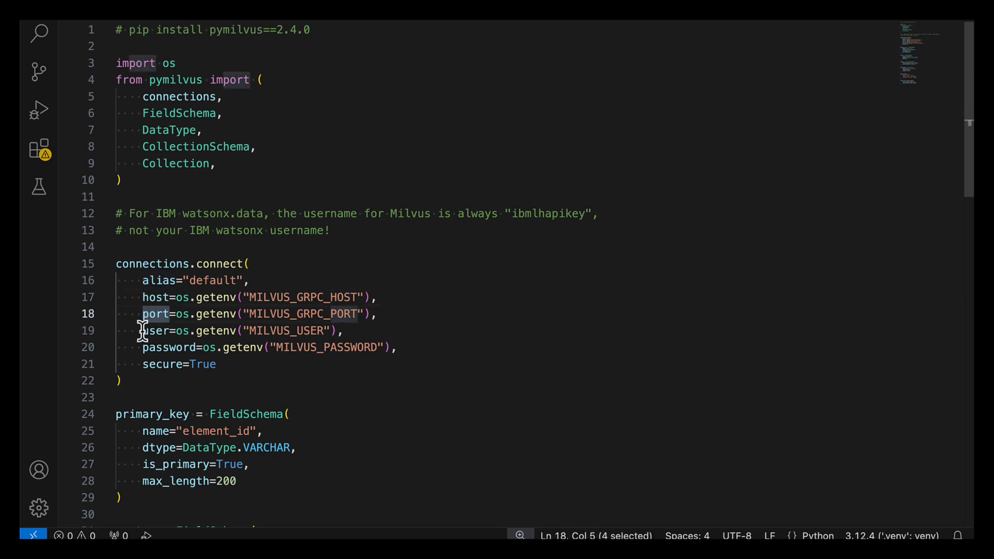
double_click(154, 330)
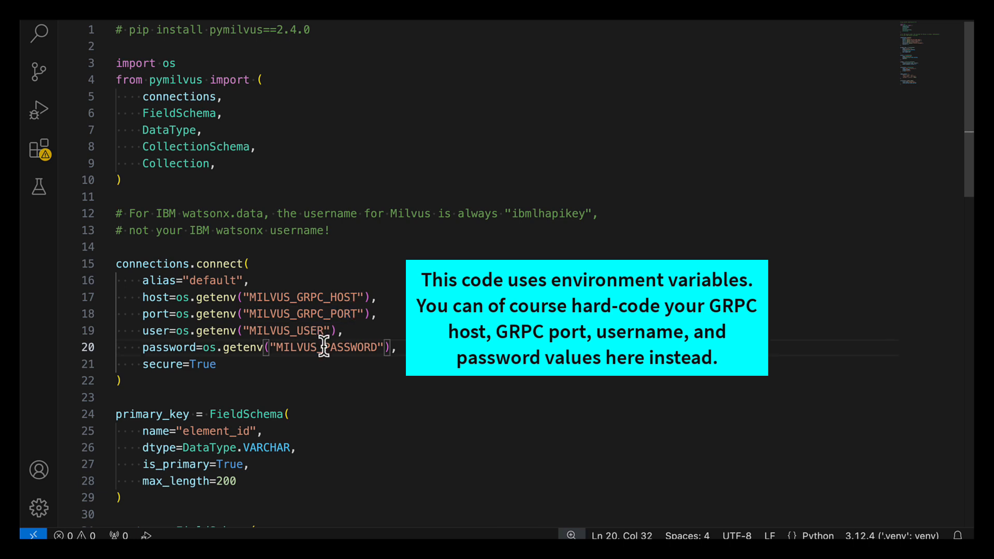
double_click(343, 348)
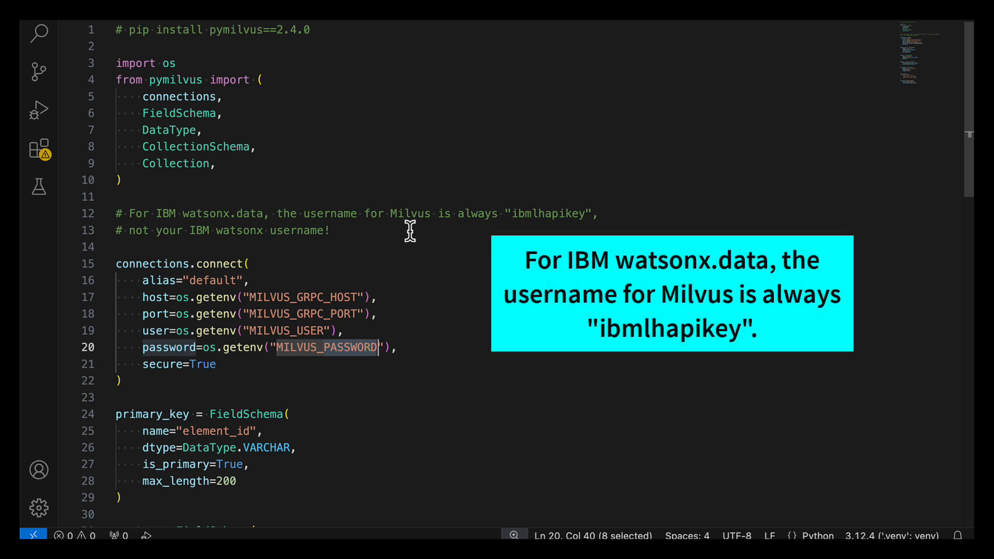
left_click(513, 213)
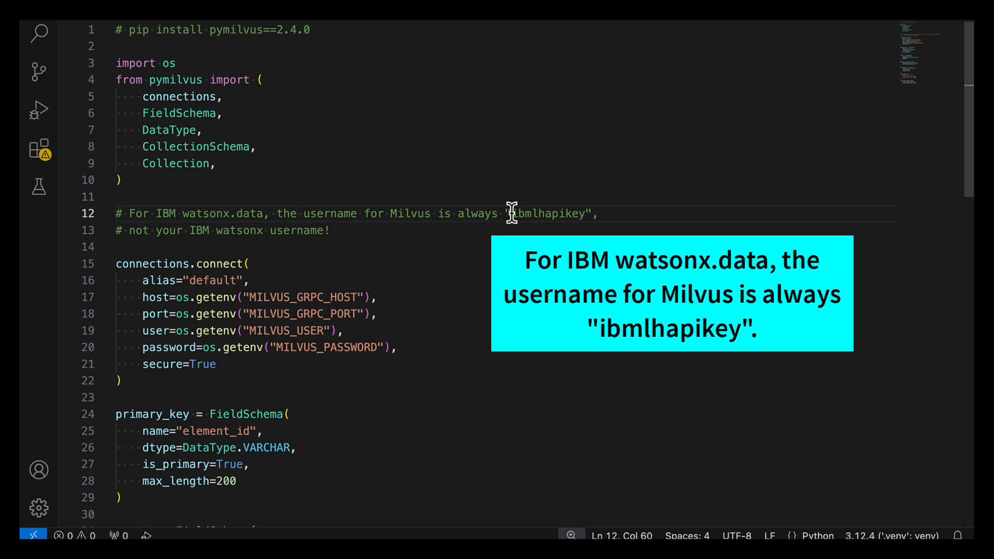
double_click(552, 214)
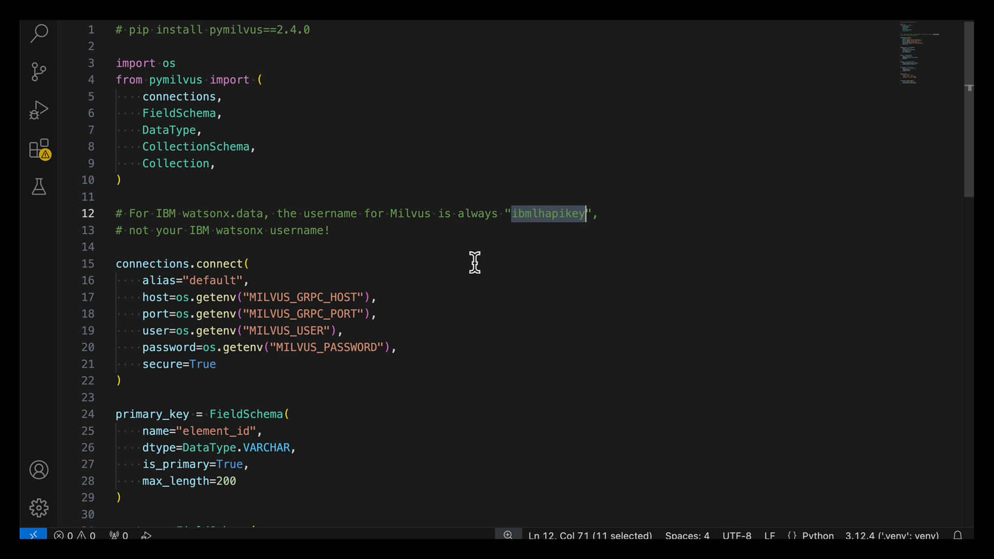
scroll("down", 3)
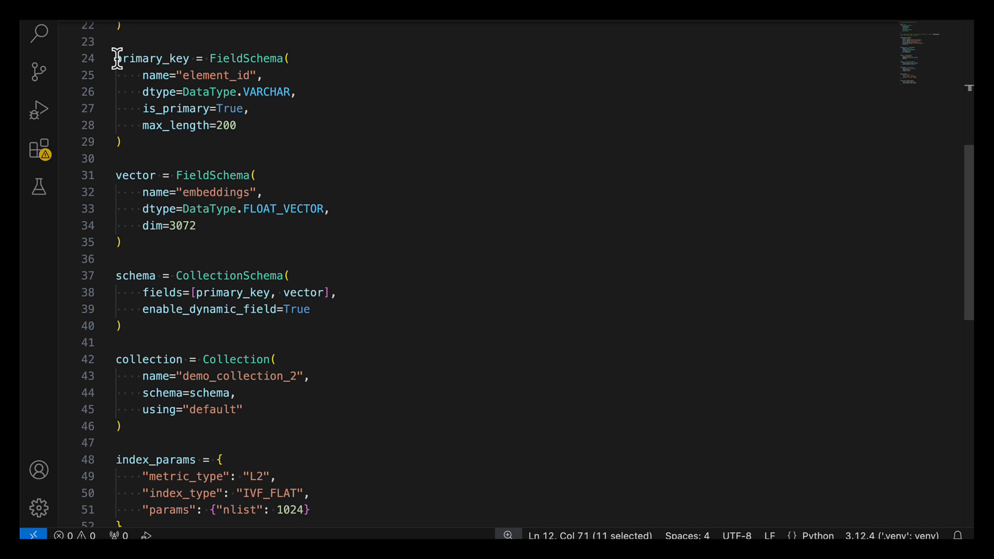
left_click_drag(115, 58, 121, 142)
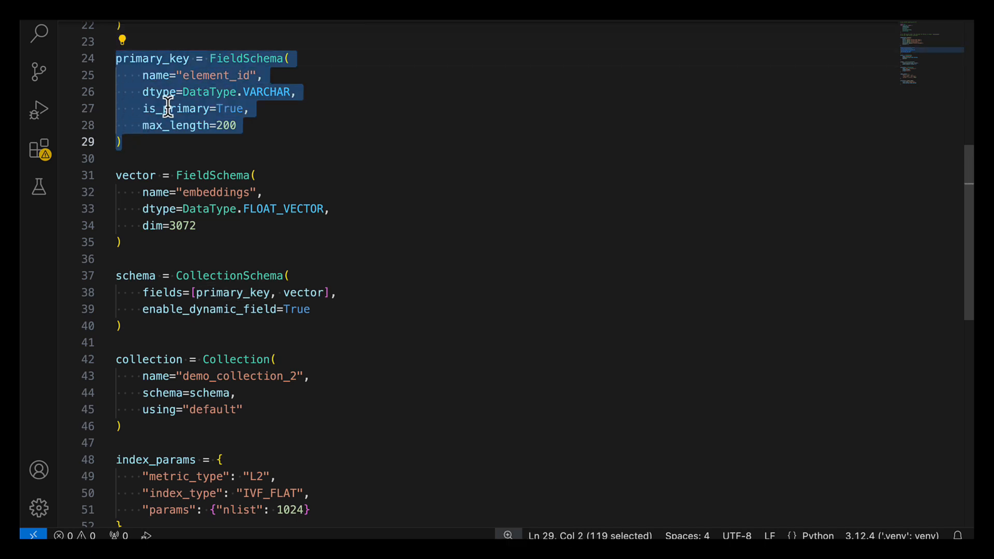
double_click(202, 76)
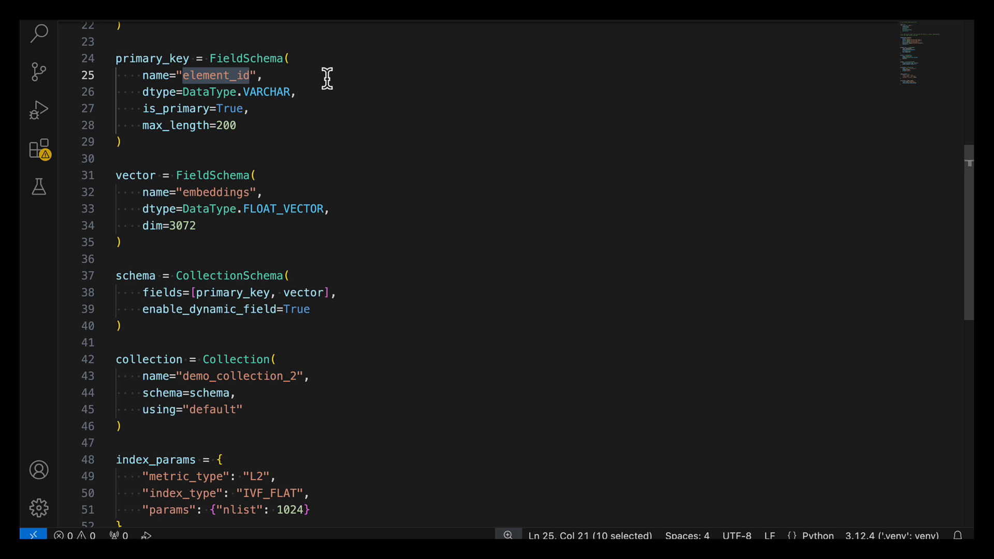
mouse_move(317, 81)
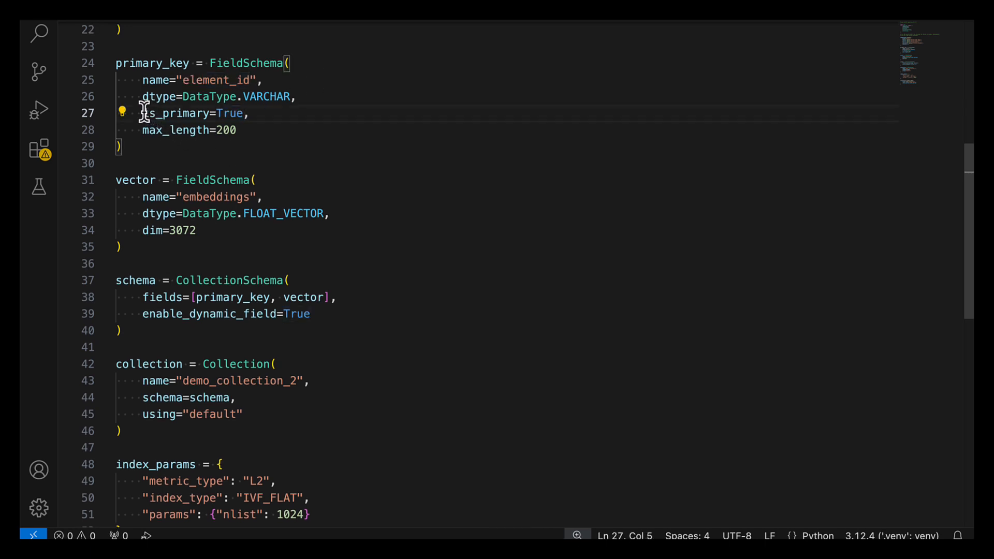
left_click_drag(143, 113, 243, 113)
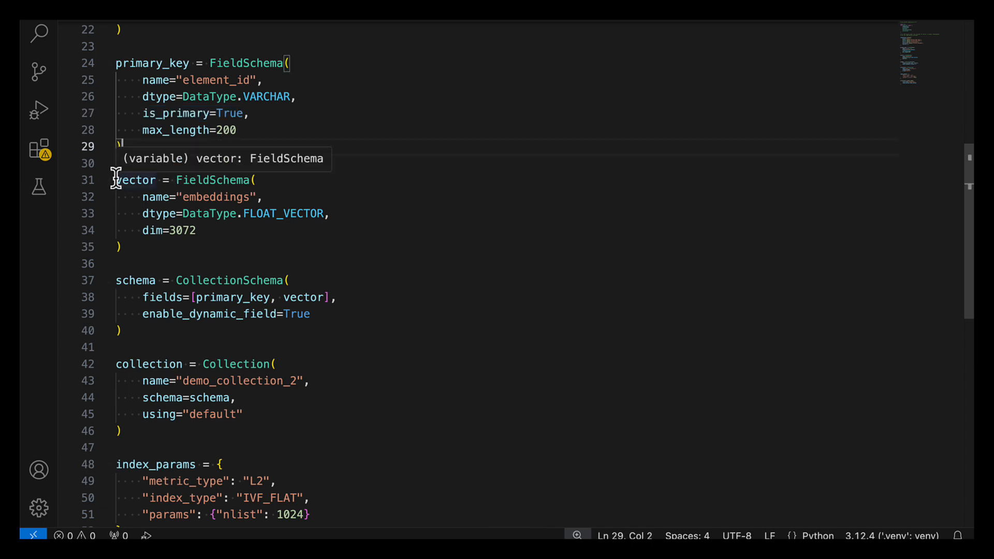
left_click_drag(116, 179, 125, 247)
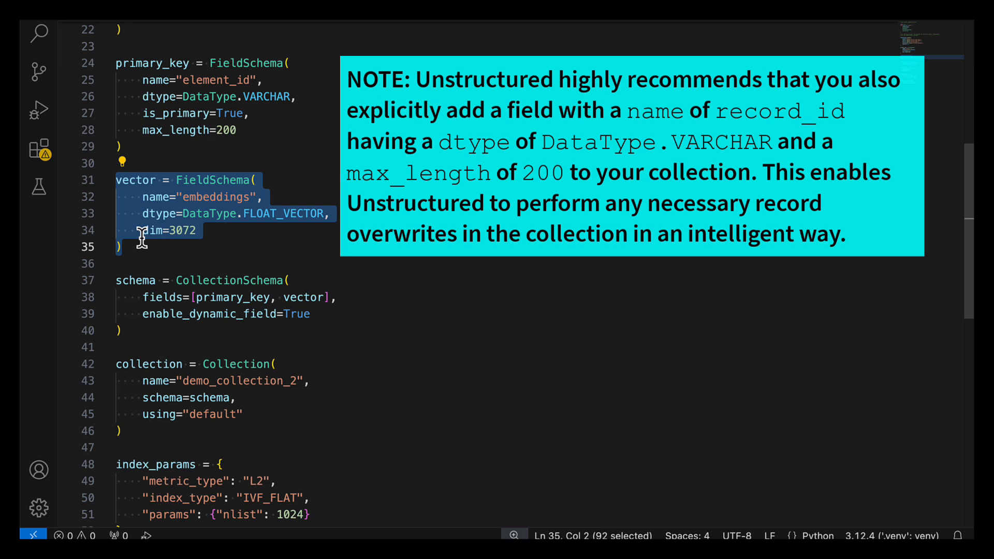
left_click(182, 197)
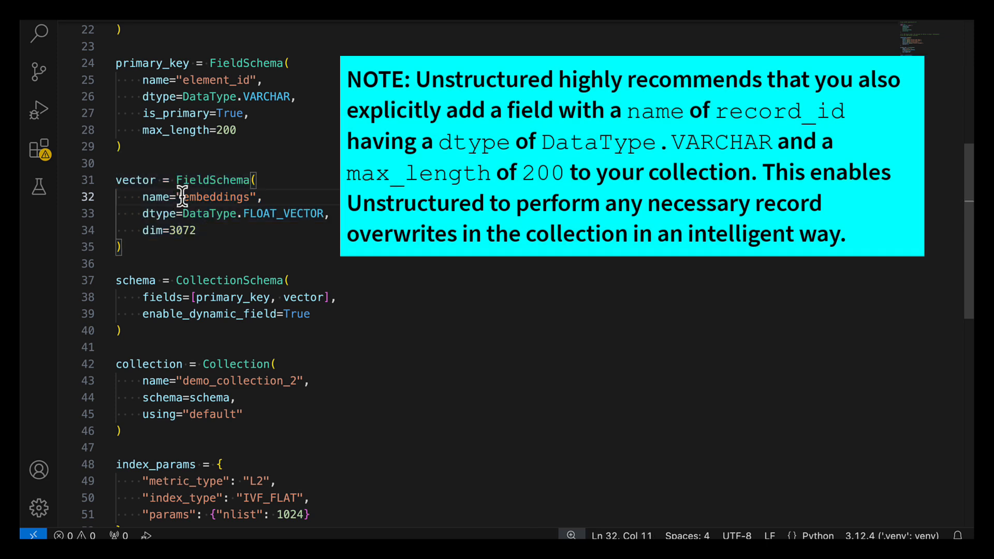
double_click(221, 197)
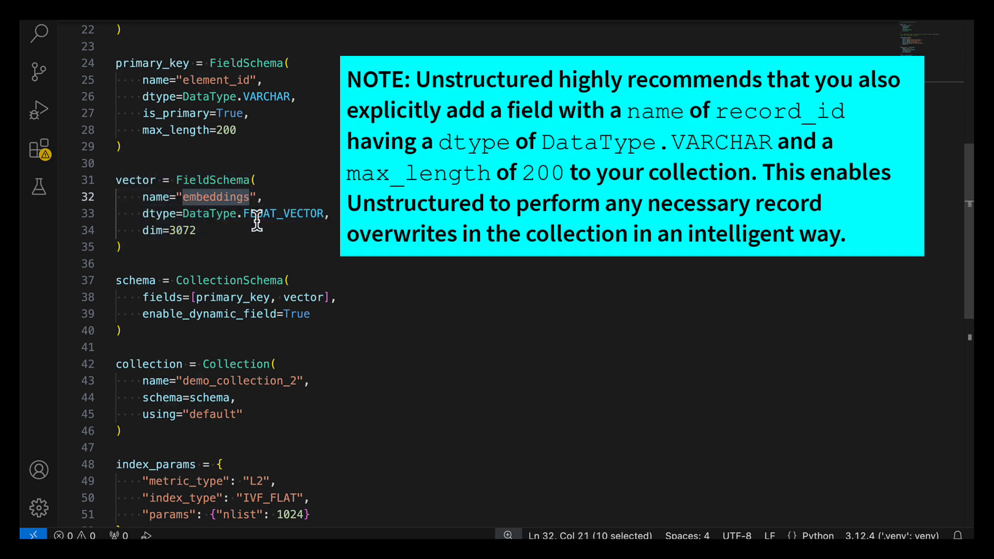
double_click(182, 230)
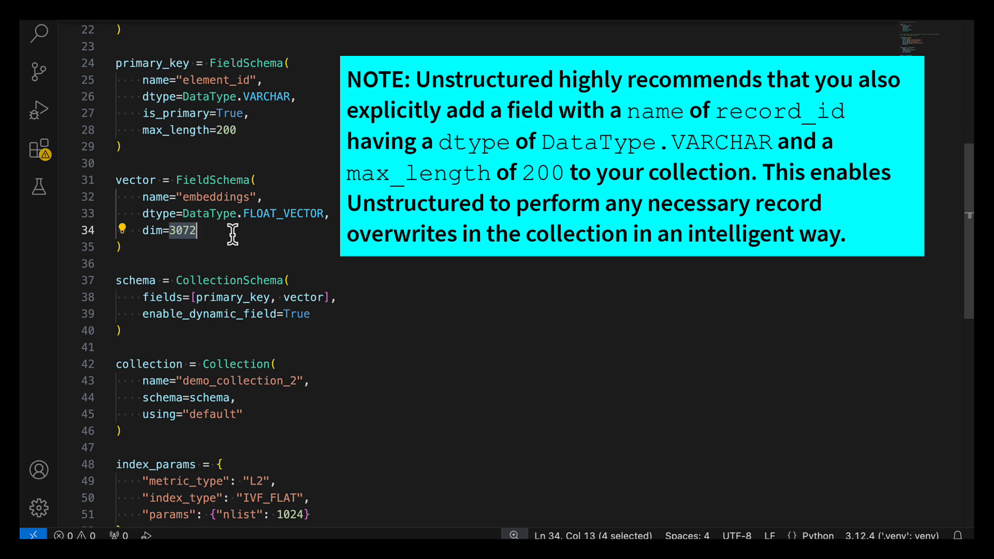
mouse_move(177, 247)
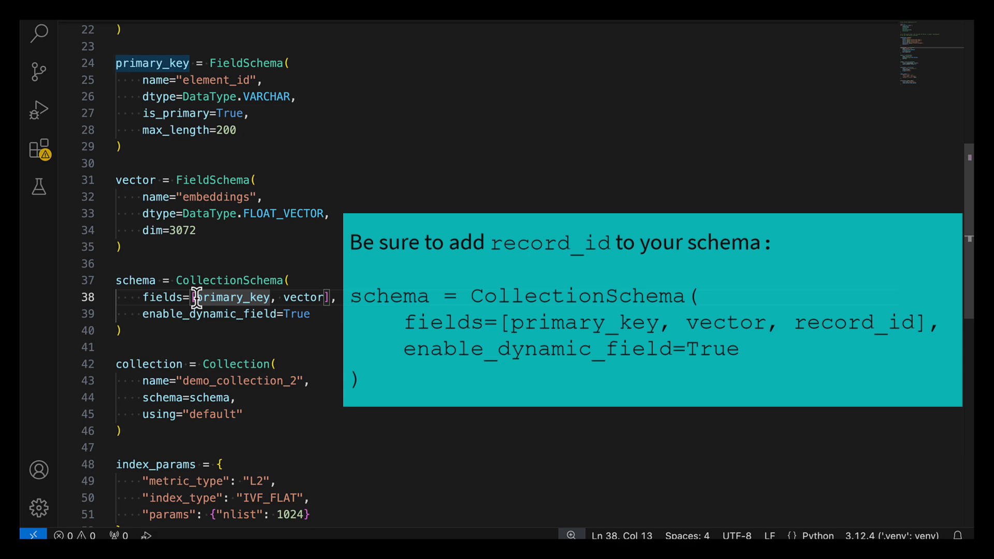
double_click(238, 298)
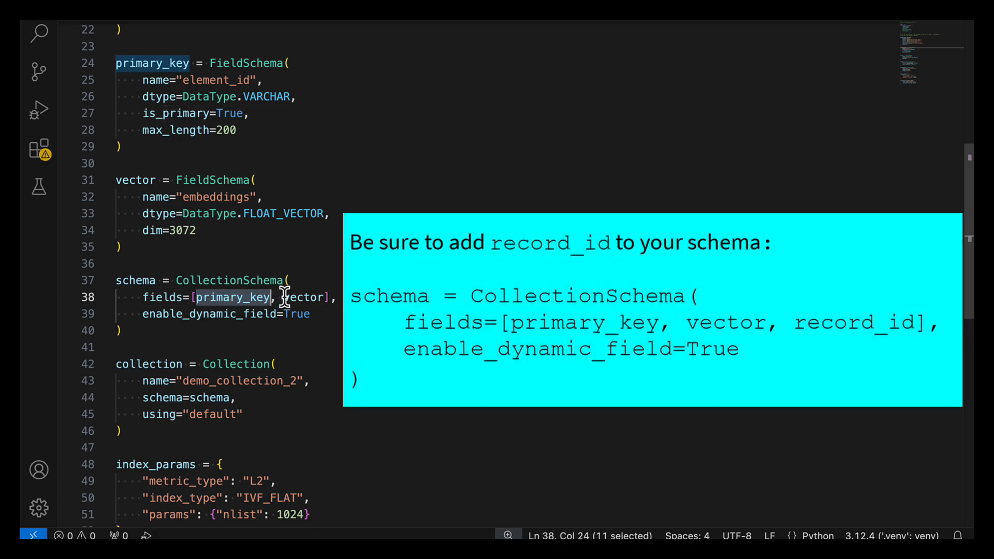
double_click(304, 298)
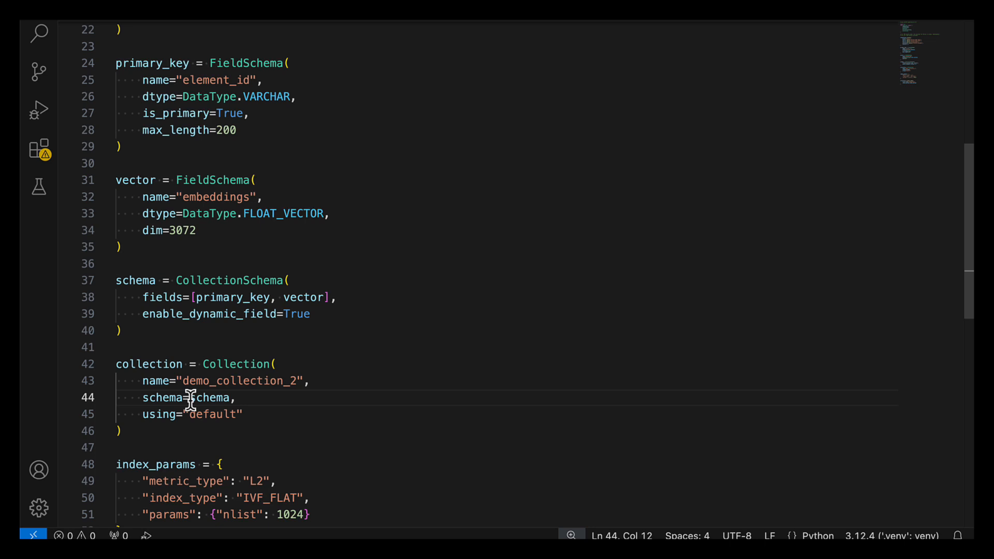
double_click(206, 397)
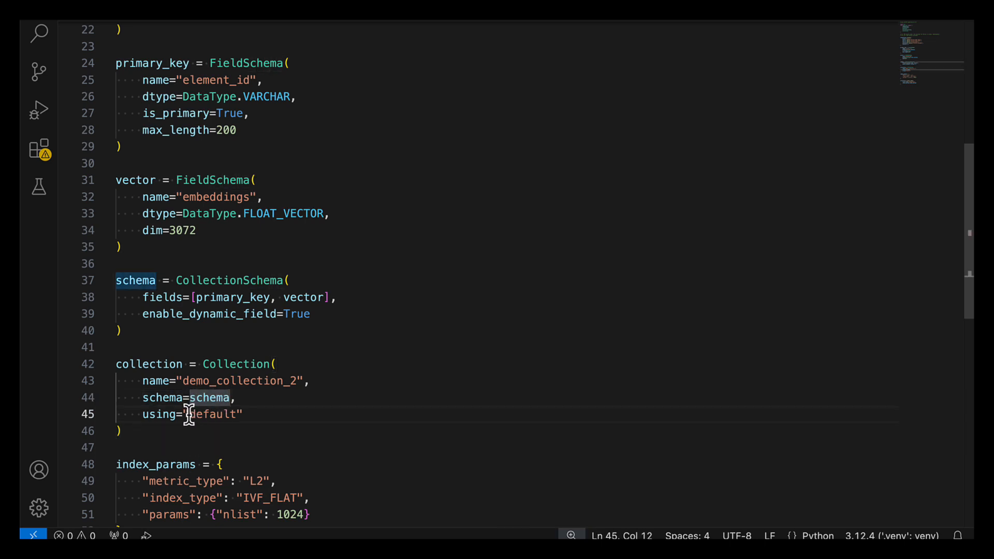
double_click(215, 414)
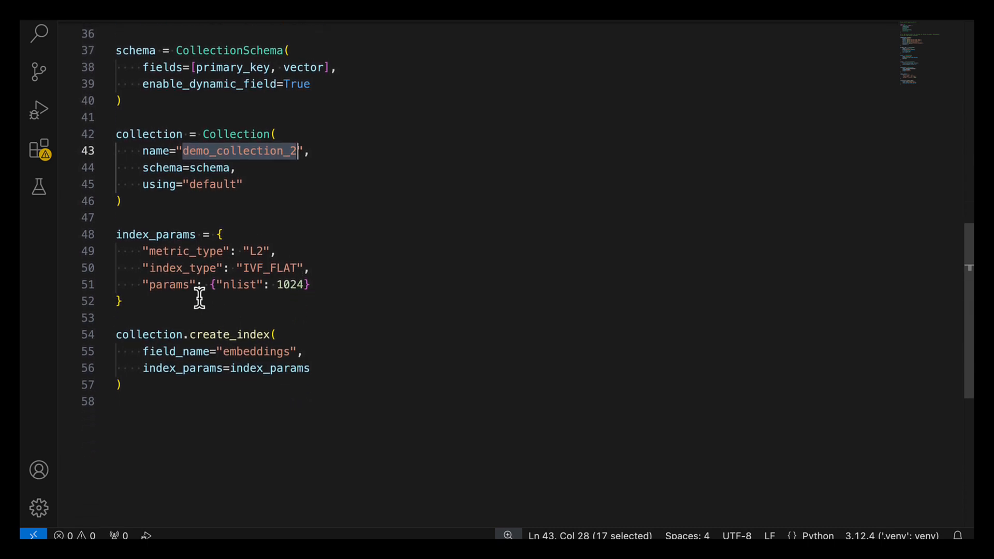
mouse_move(123, 234)
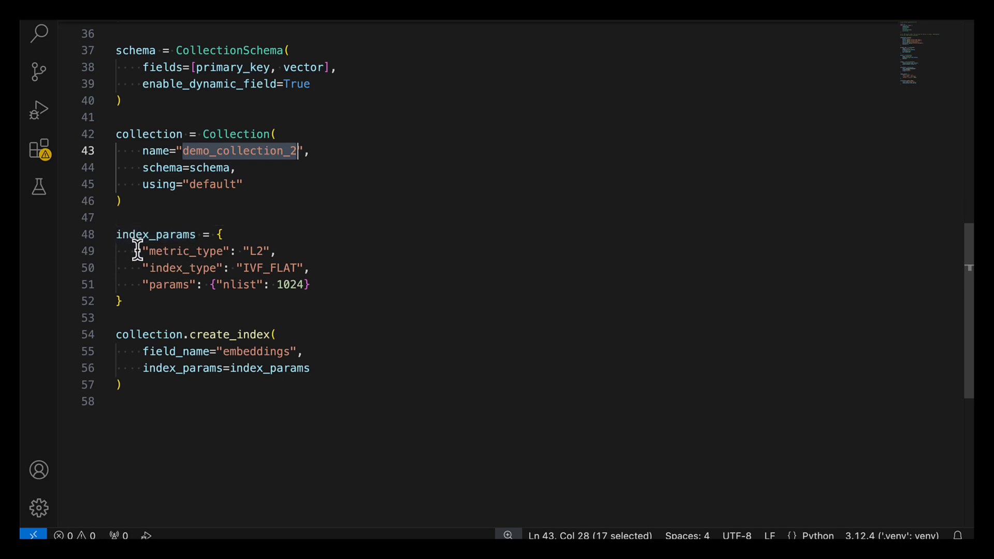
mouse_move(115, 234)
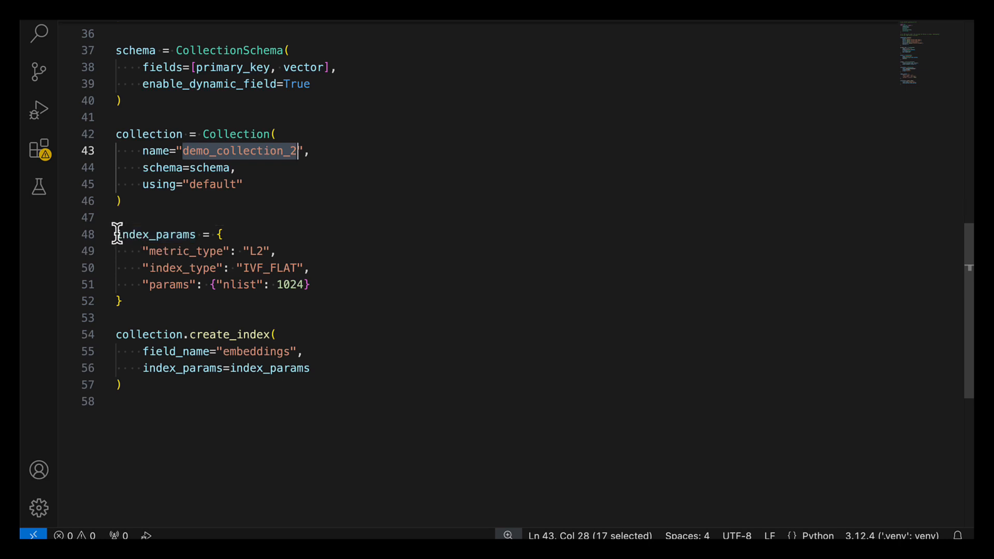
left_click_drag(116, 234, 123, 305)
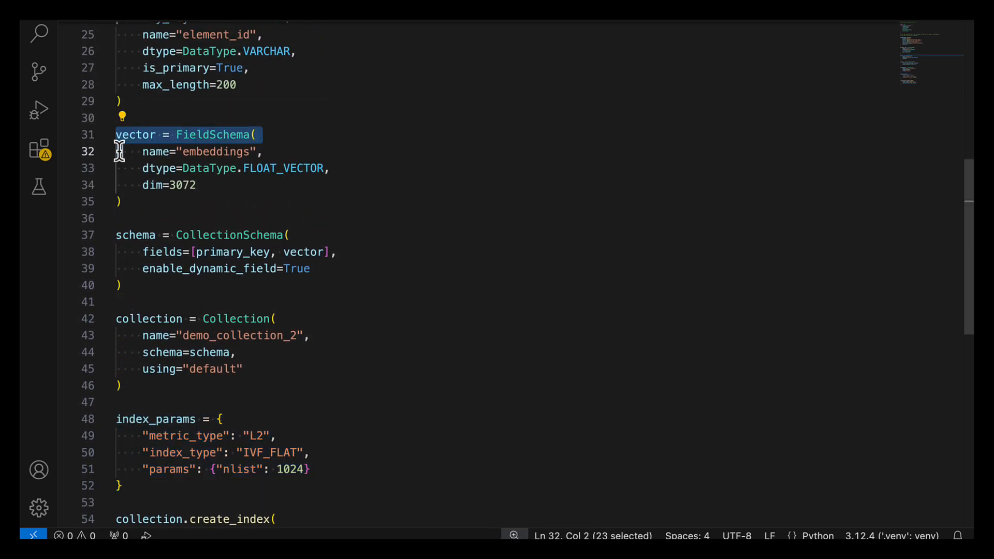
left_click_drag(120, 151, 130, 202)
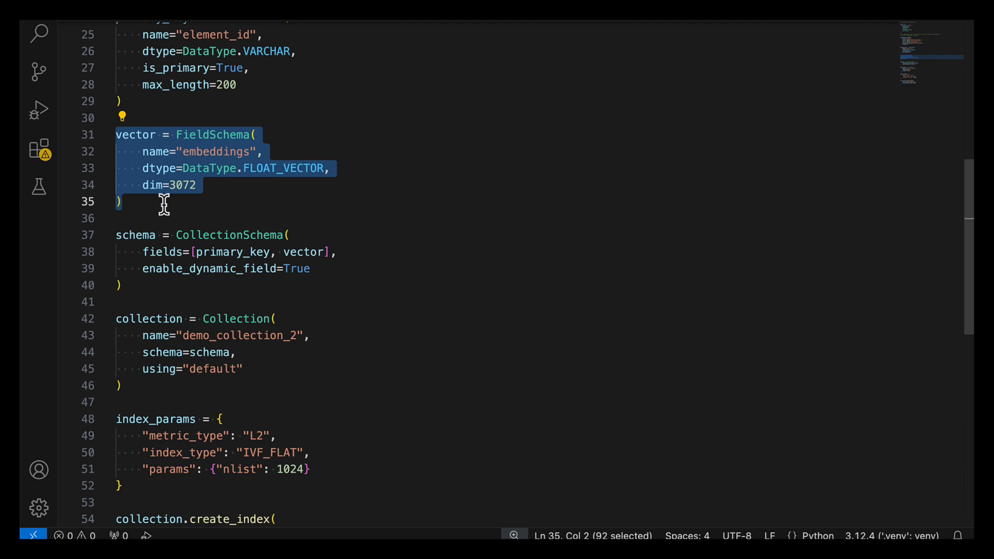
scroll("down", 3)
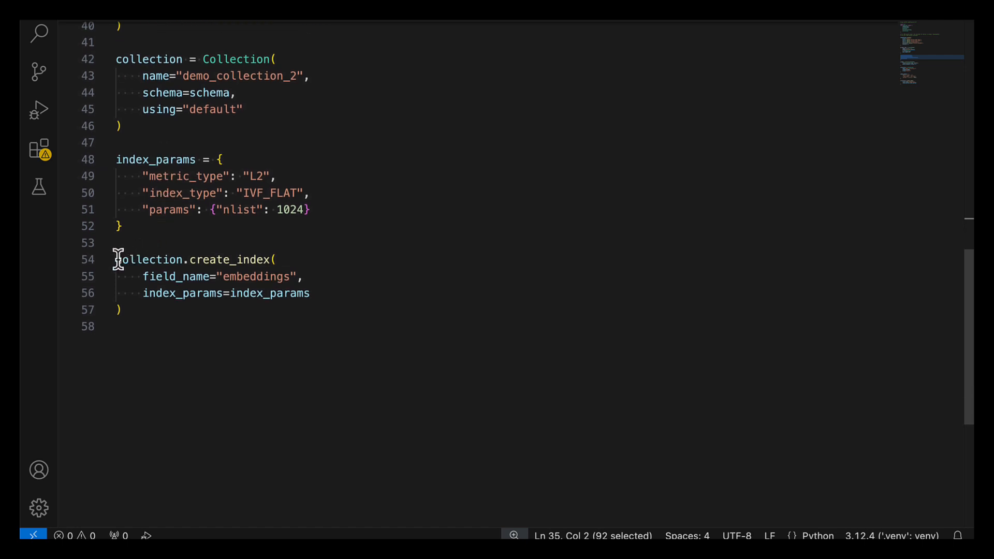
left_click_drag(117, 259, 123, 293)
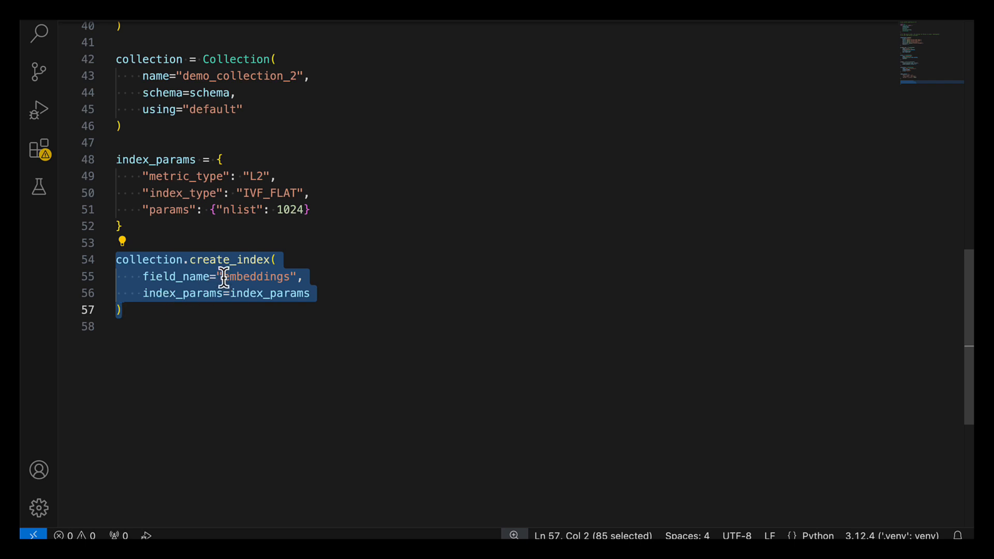
double_click(254, 276)
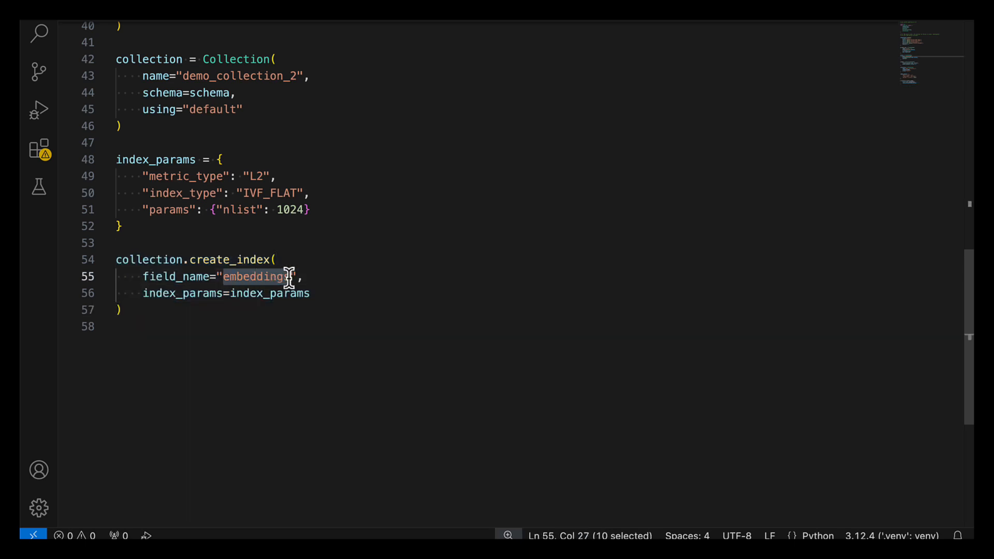